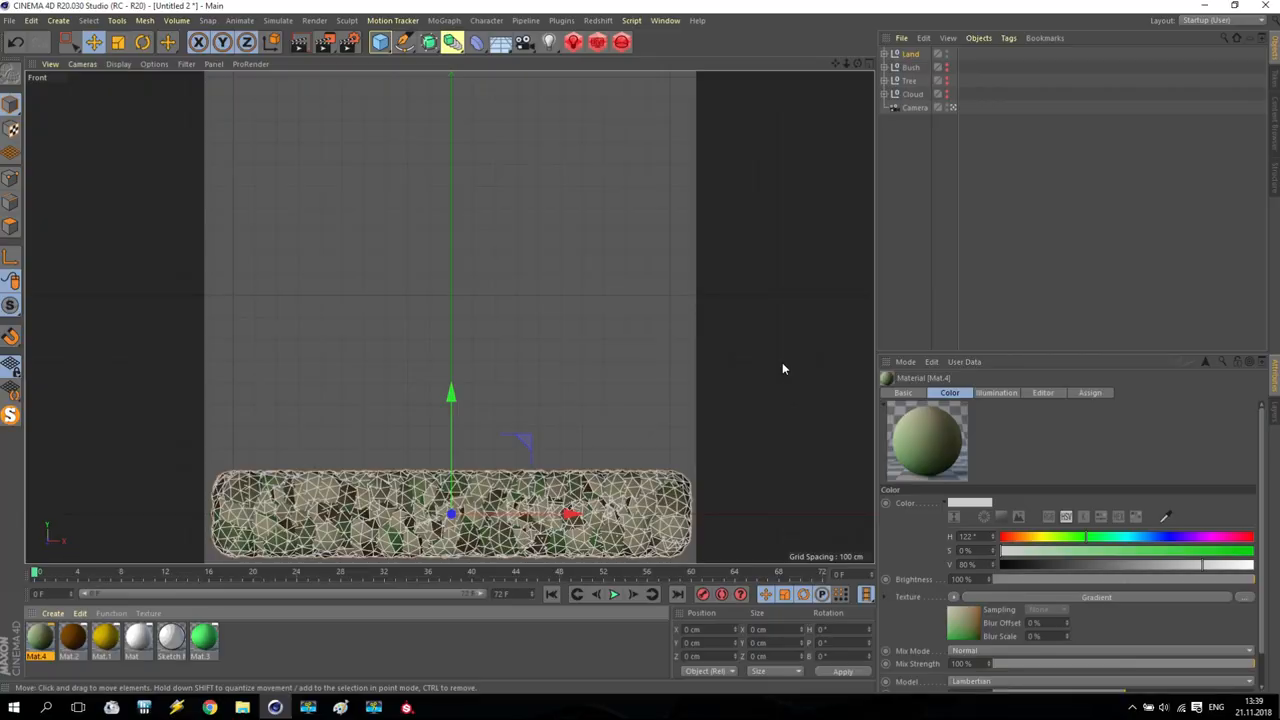
mouse_move(265, 352)
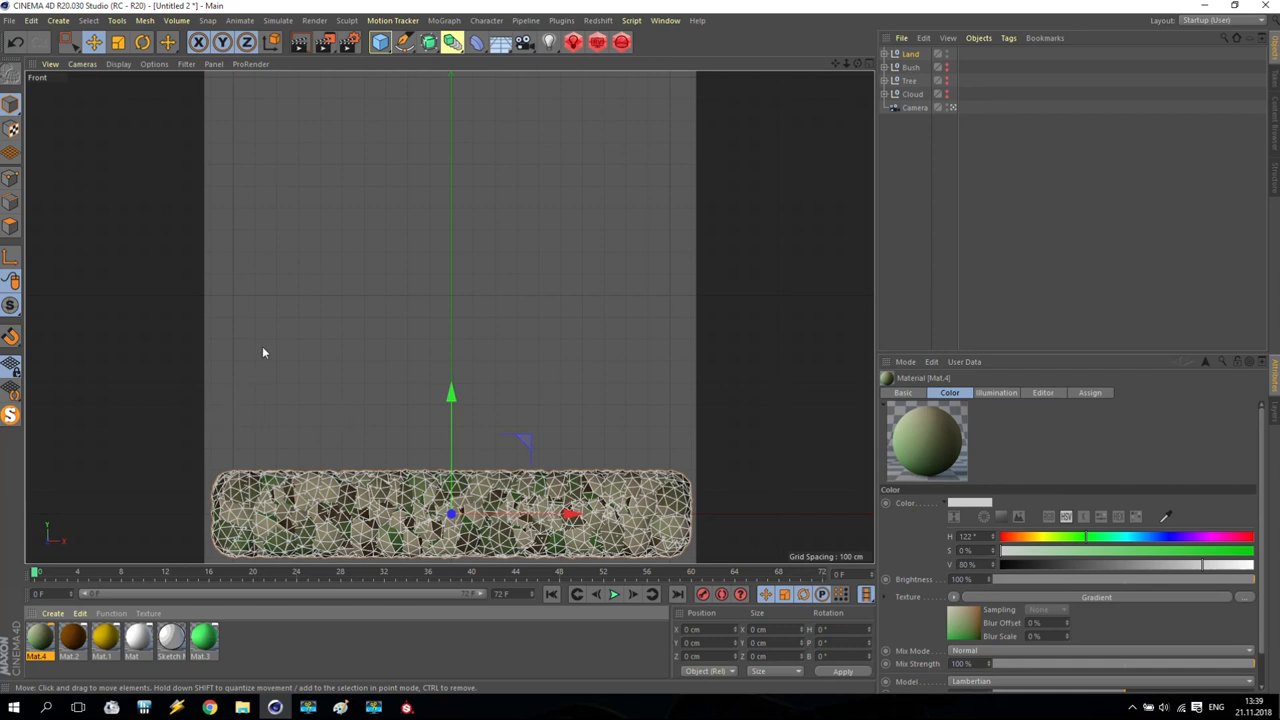
mouse_move(817, 119)
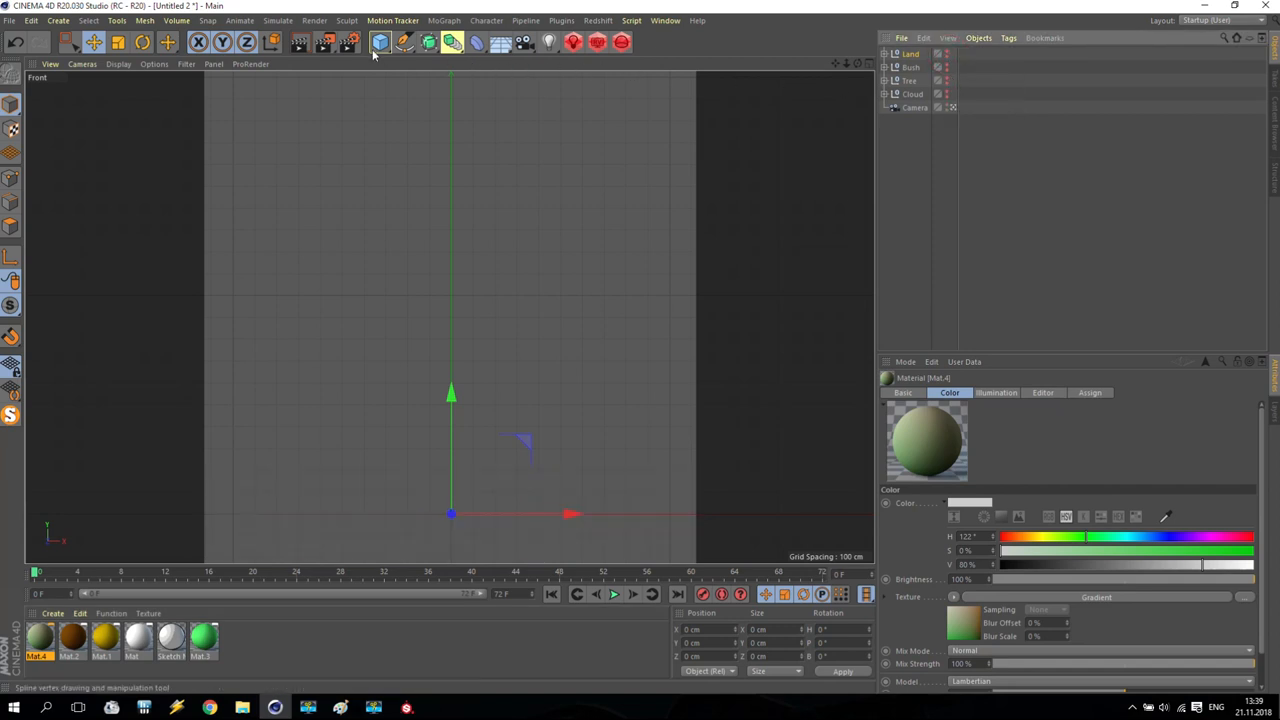
mouse_move(379, 42)
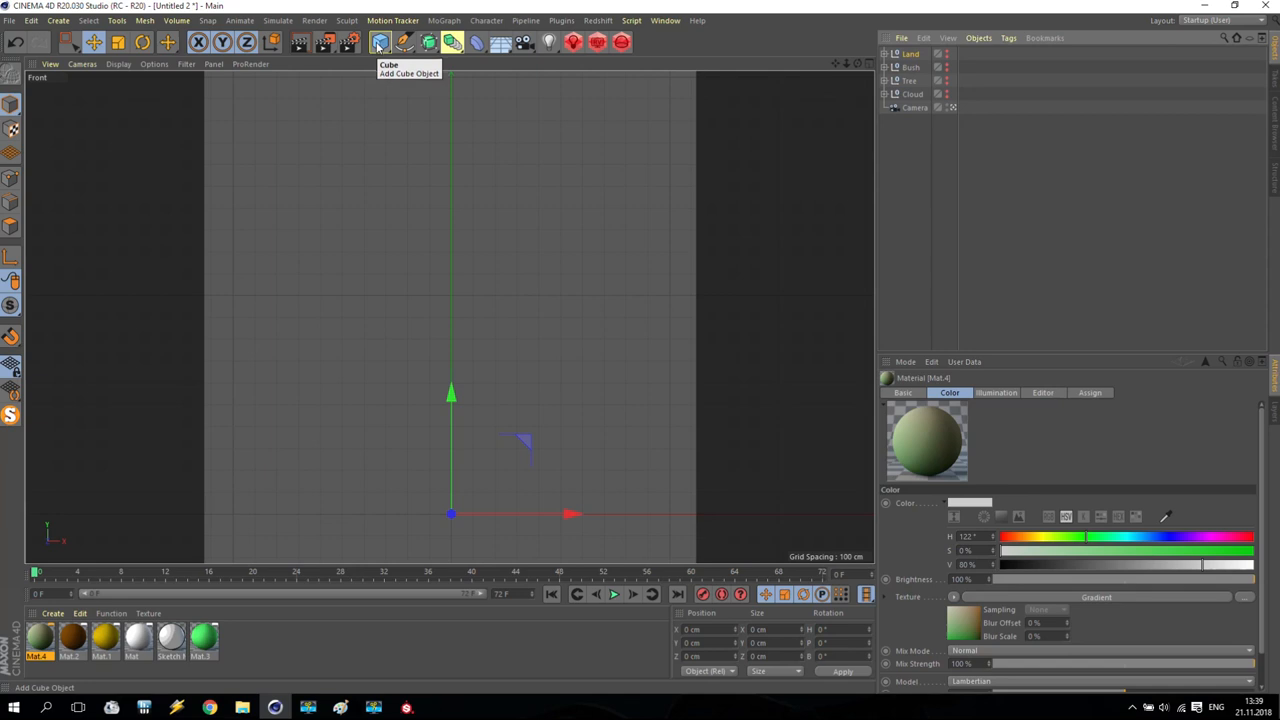
Add a Landscape object and set its size to 4000 by 1000 by 1 cm
left_click(379, 42)
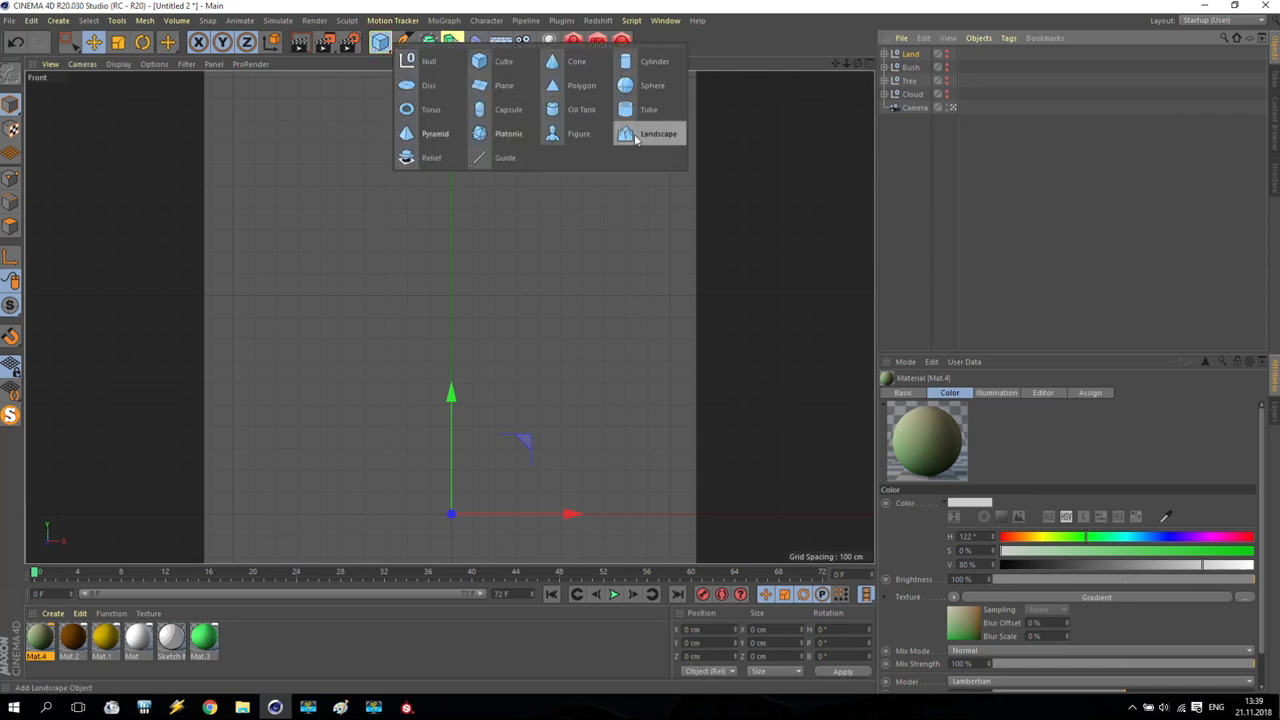
left_click(658, 133)
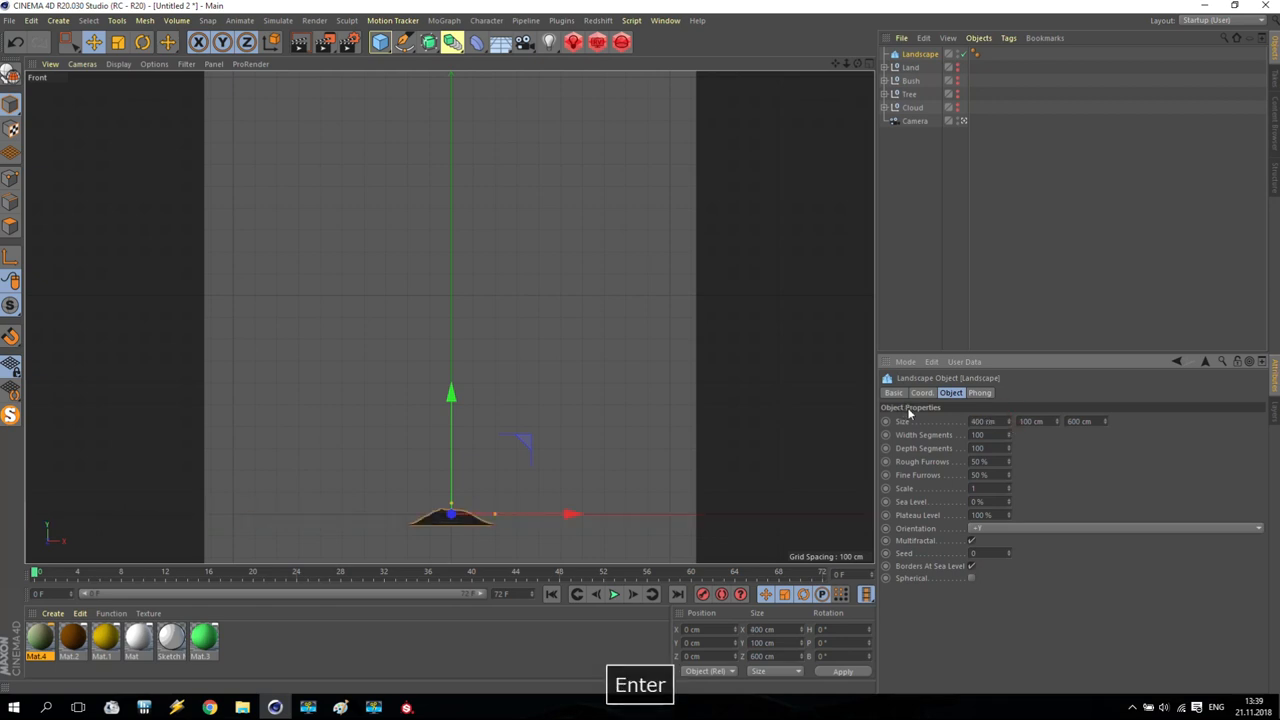
type("4000")
left_click(1038, 421)
type("1000")
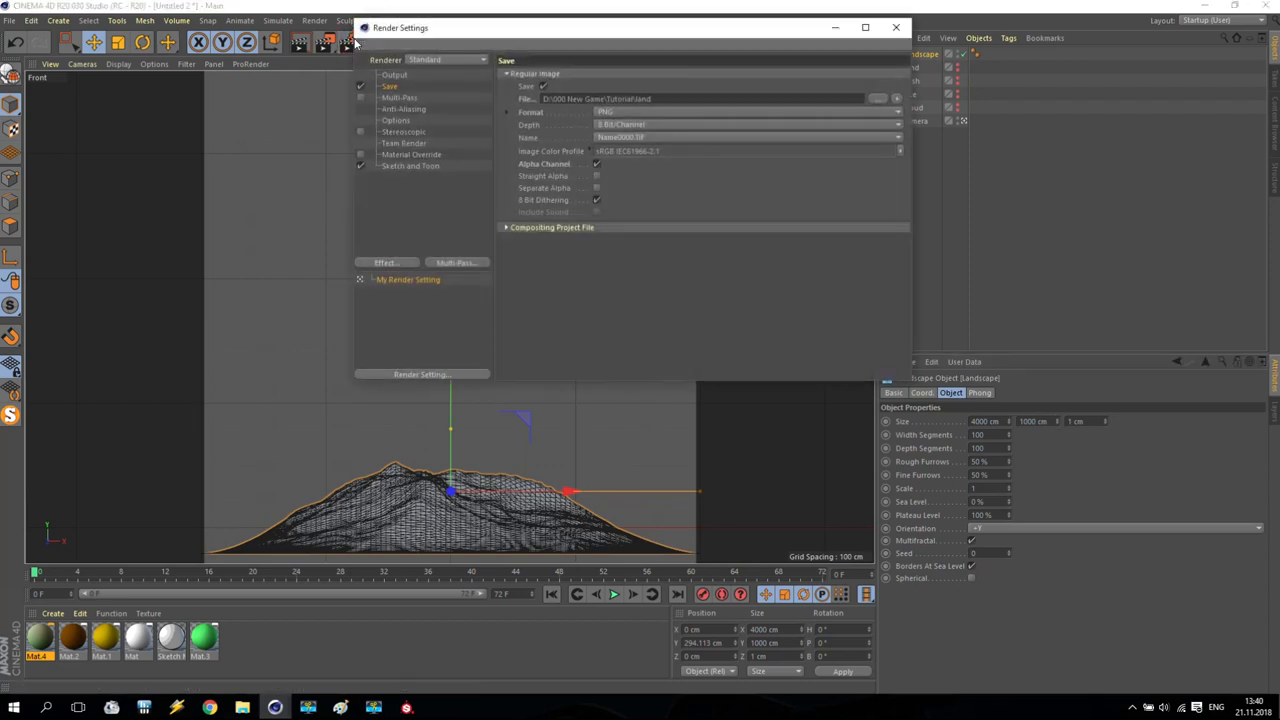
mouse_move(460, 97)
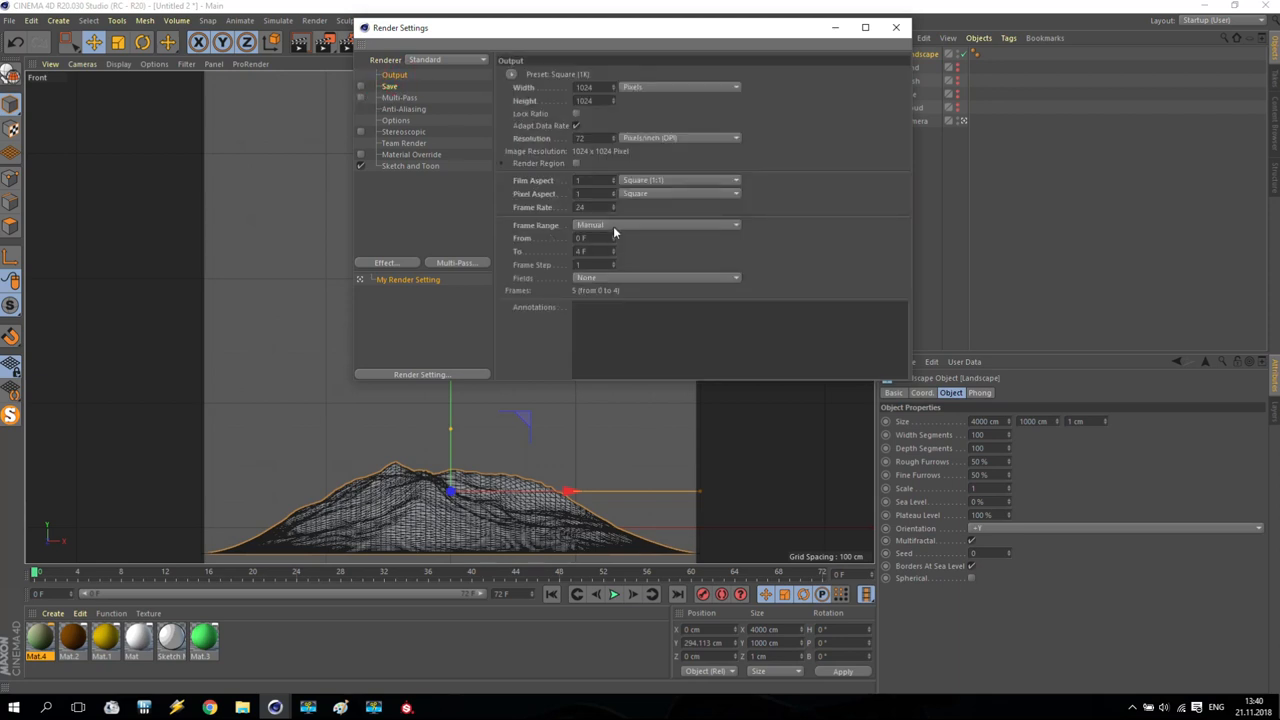
Limit rendering to the current frame with an output width of 2048 pixels
left_click(655, 224)
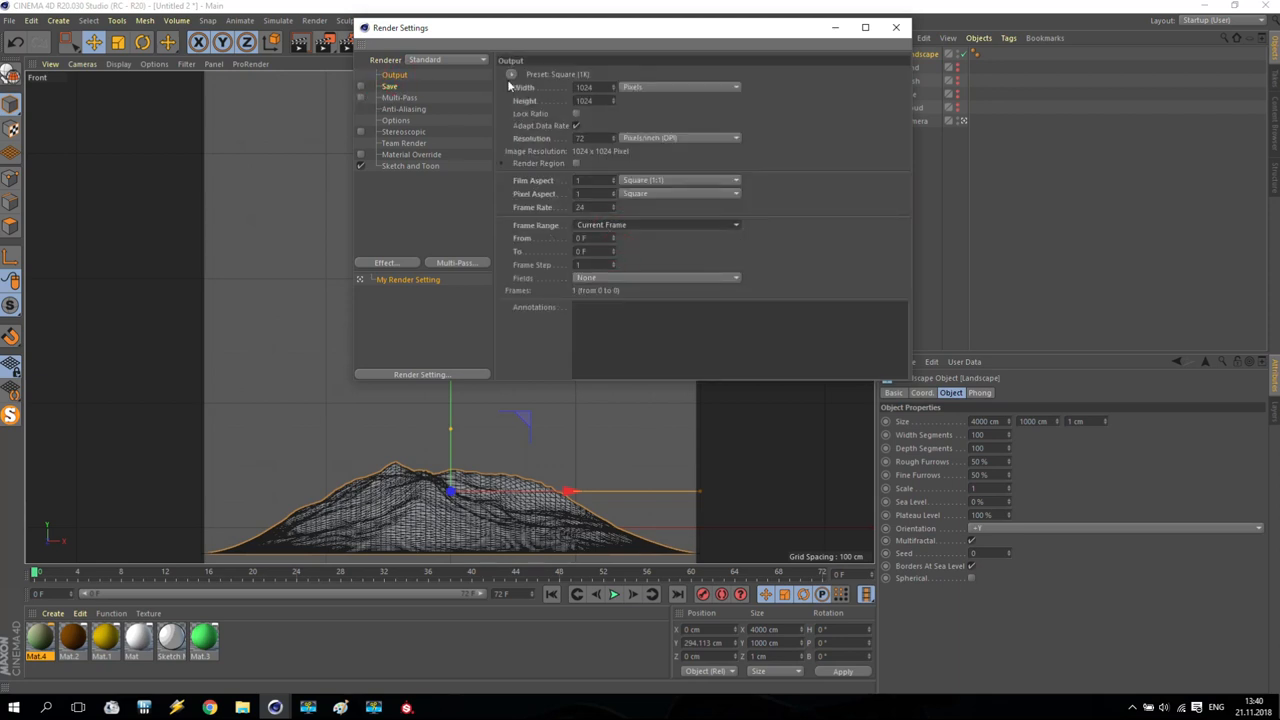
left_click(590, 87)
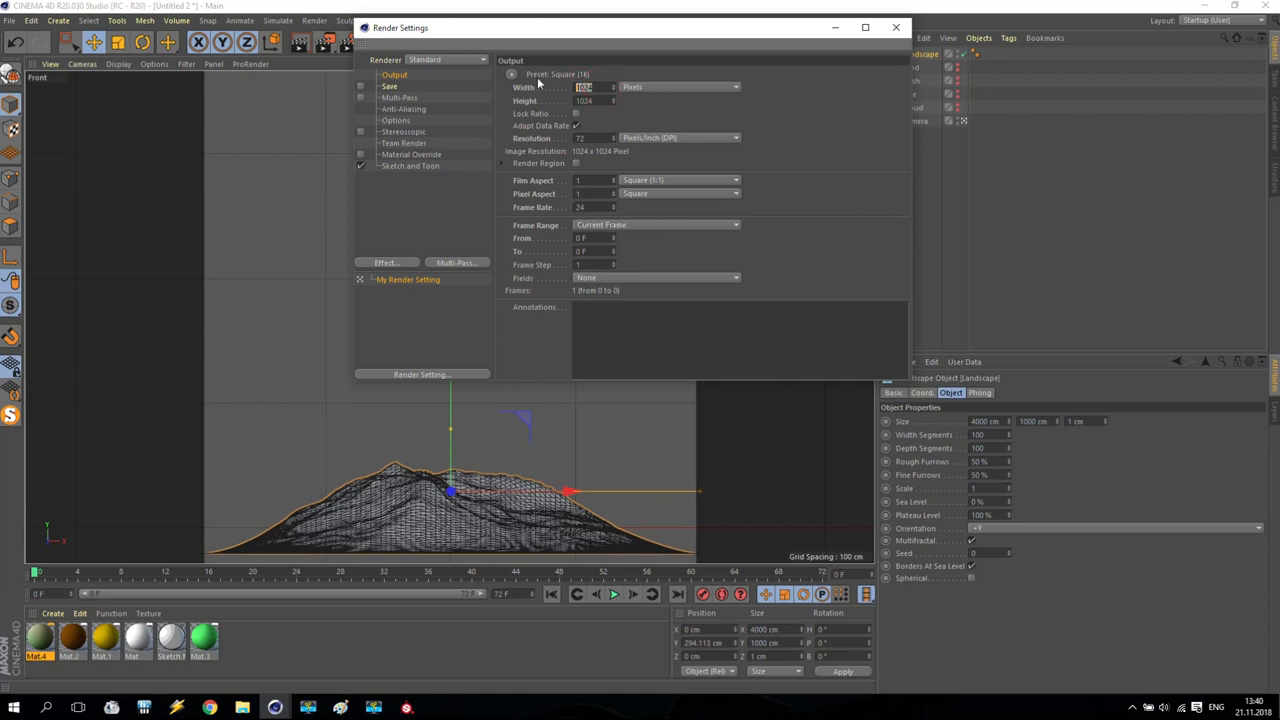
type("2048")
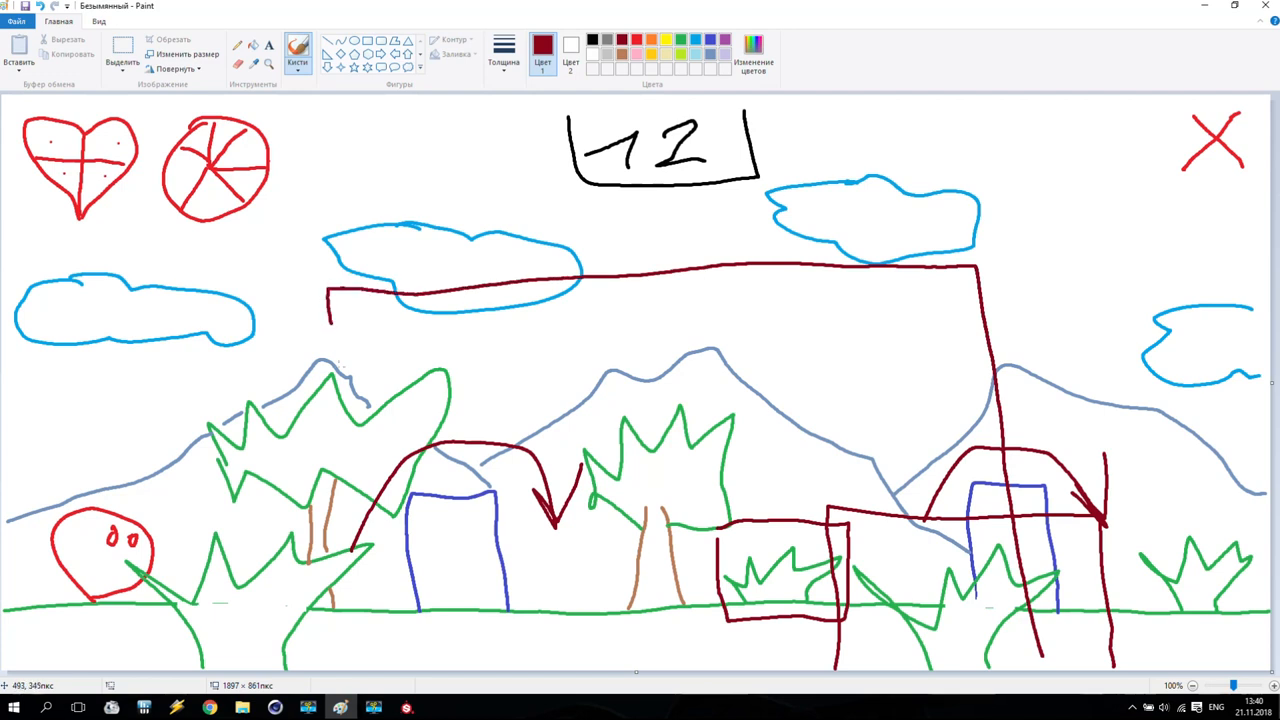
Review the game background sketch in Paint, then go back to Render Settings
left_click_drag(330, 290, 1040, 662)
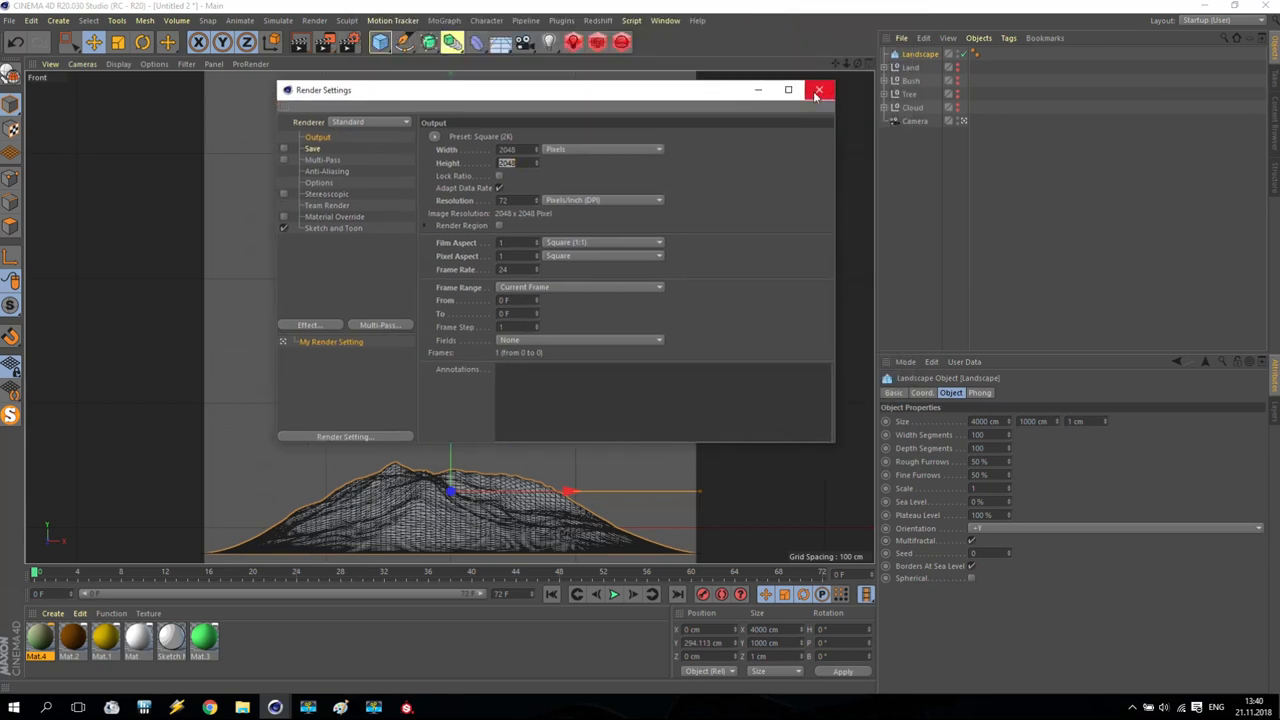
Close the Render Settings window and return to the landscape scene
left_click(820, 90)
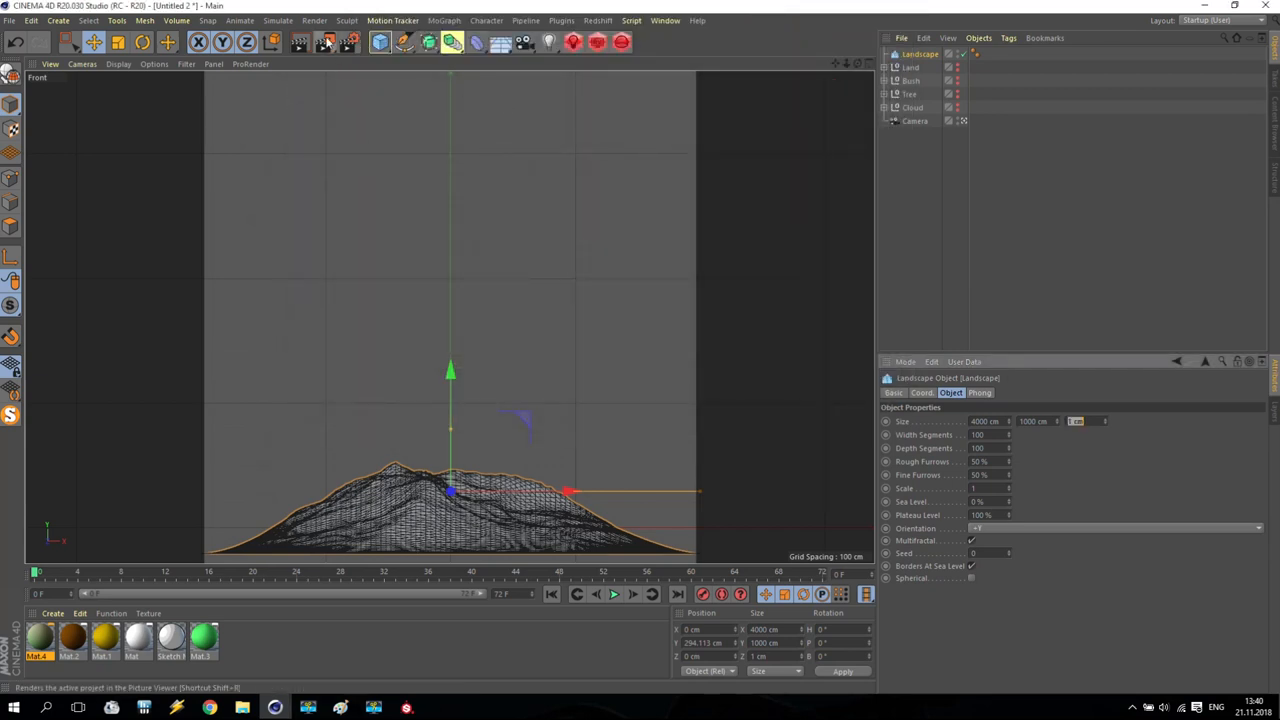
left_click(324, 42)
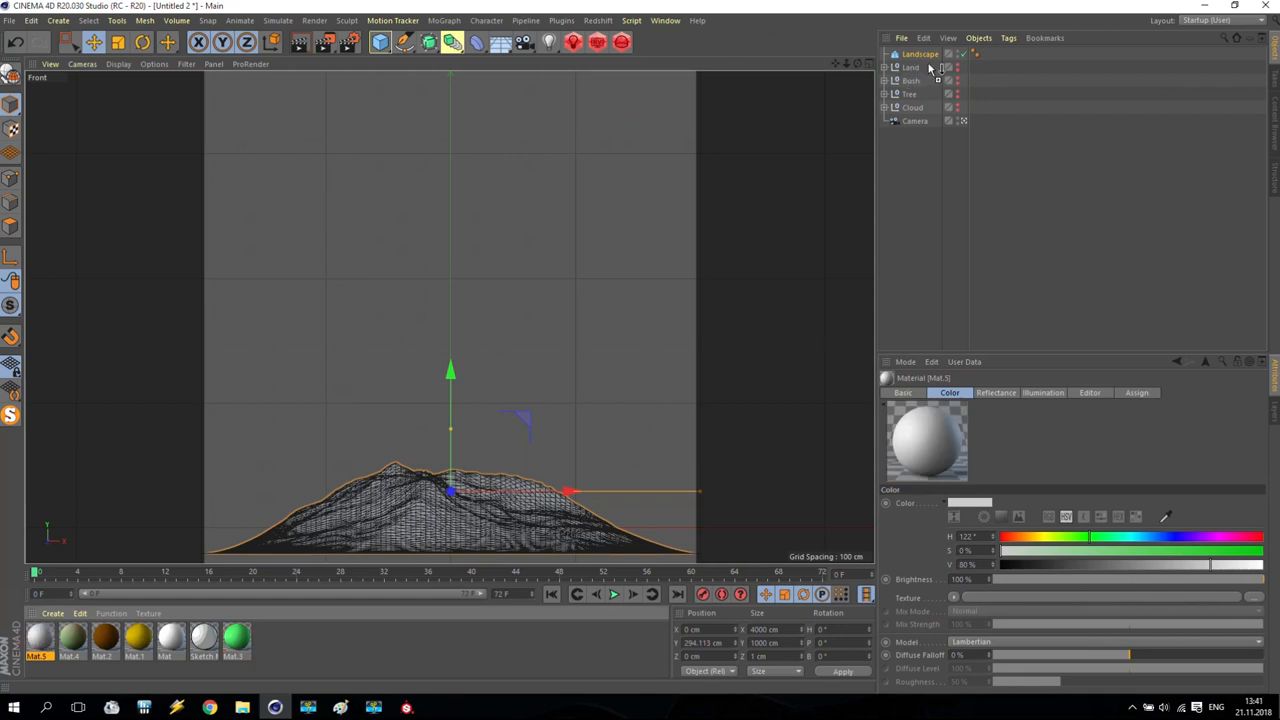
Apply Mat.5 to the Landscape and load a Gradient texture into its Color channel
left_click(989, 53)
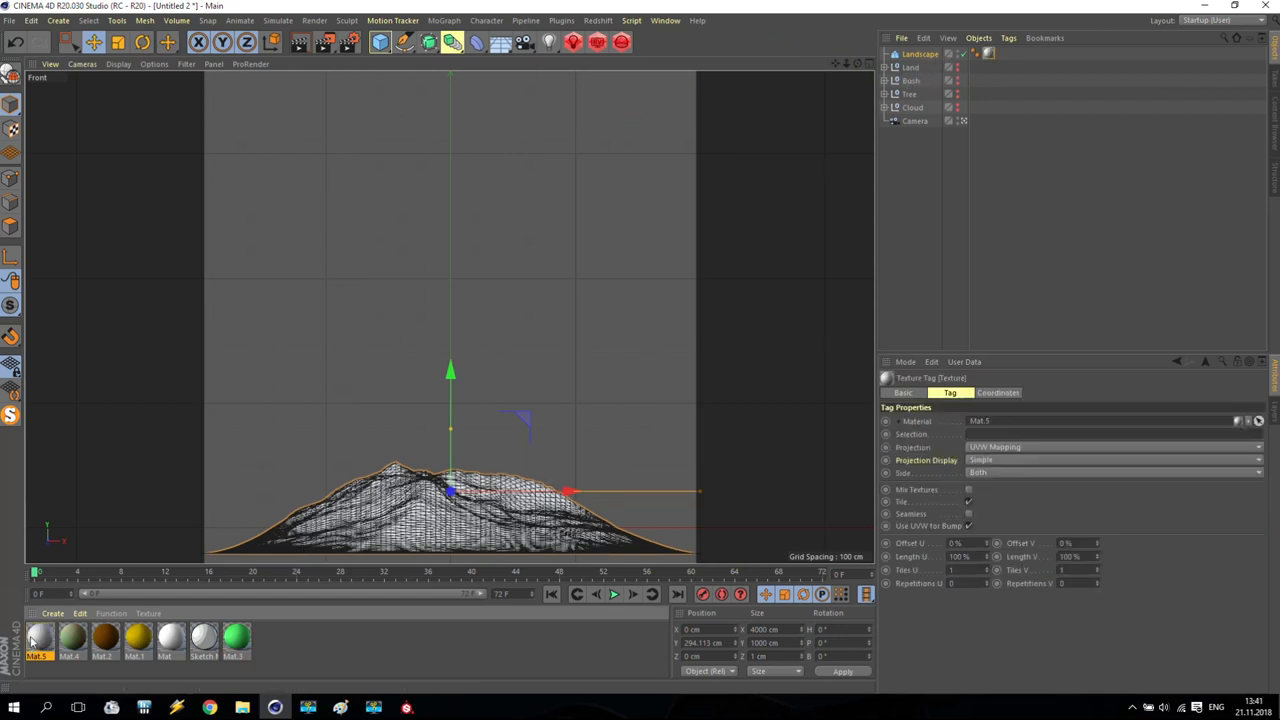
double_click(38, 638)
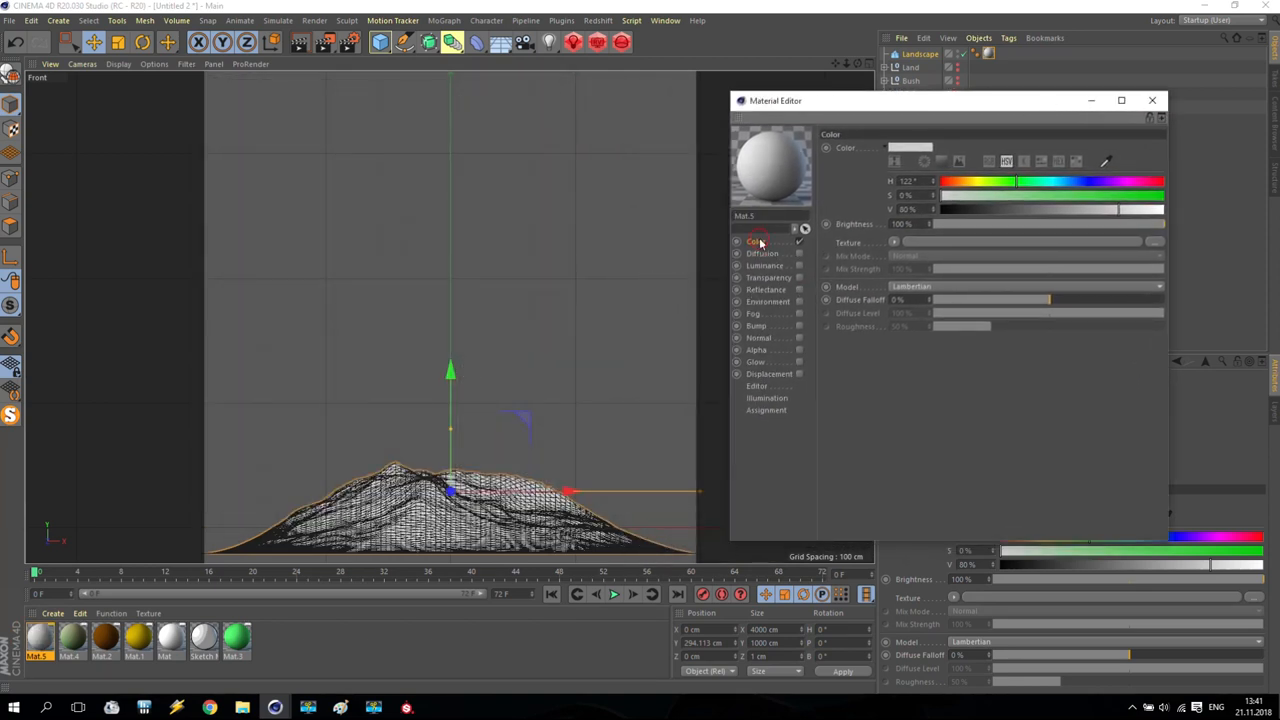
left_click(894, 242)
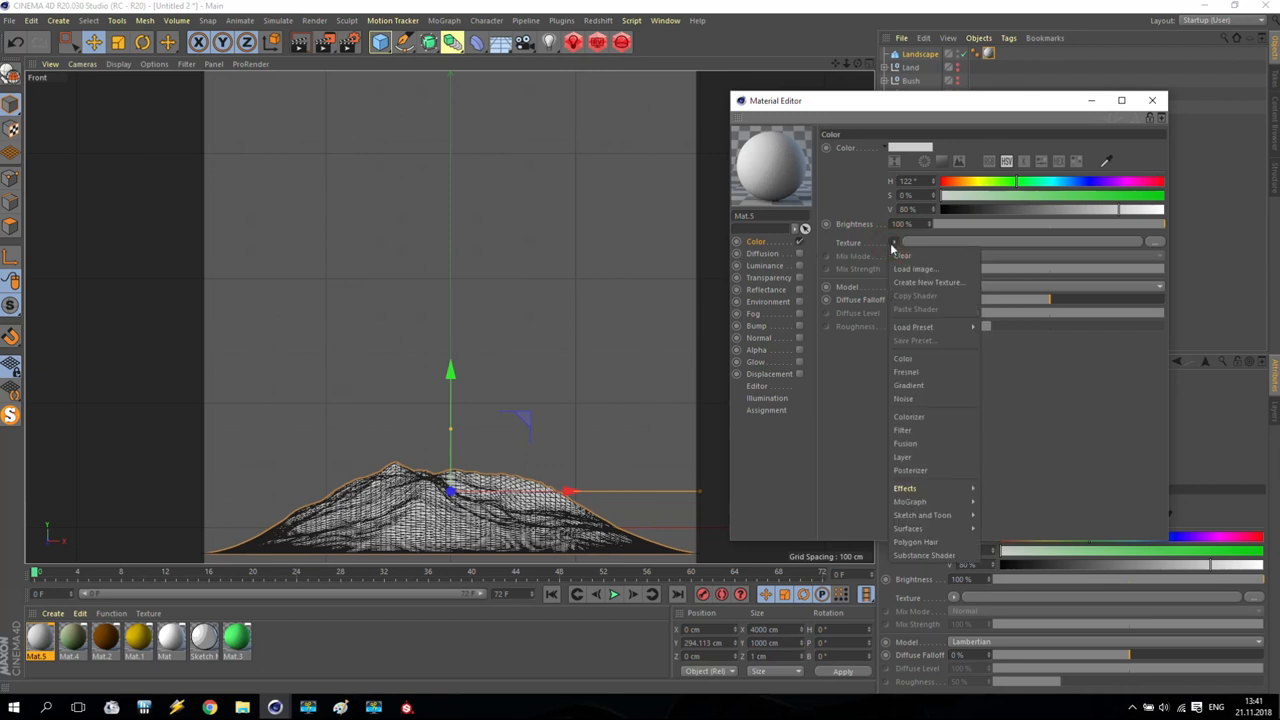
left_click(920, 388)
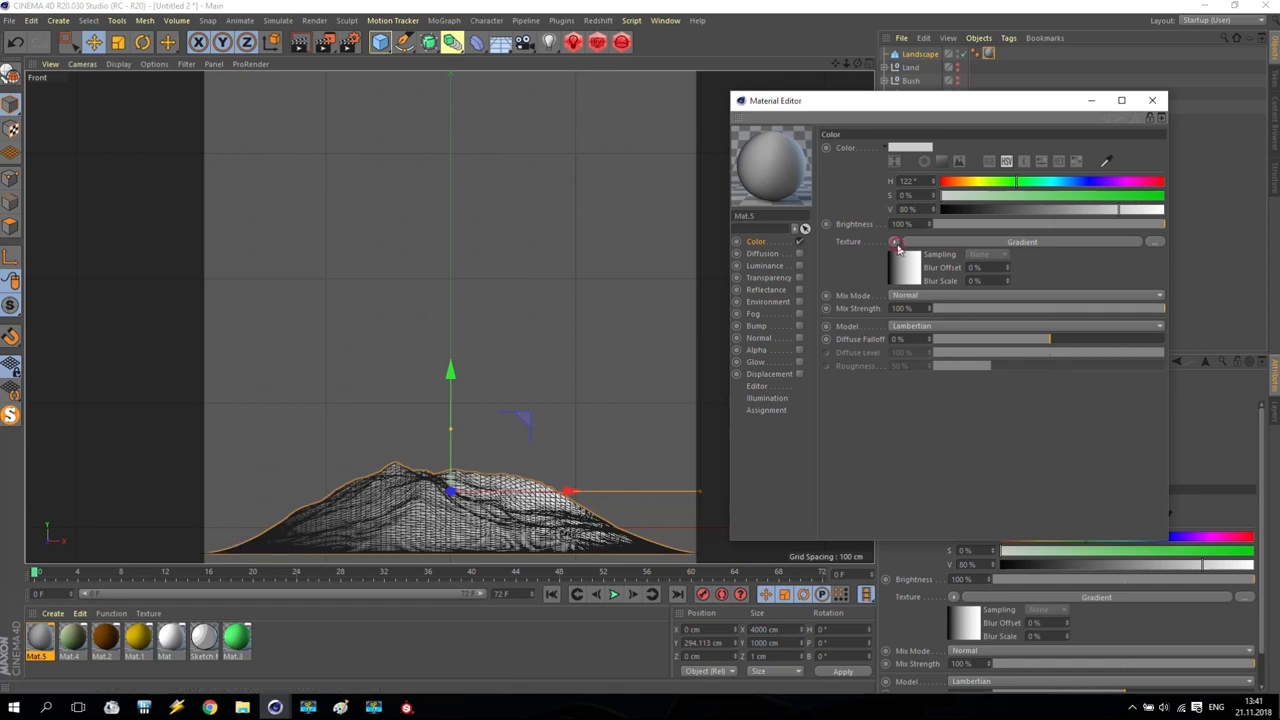
Set Mat.5's gradient shader type to 2D - V
left_click(896, 241)
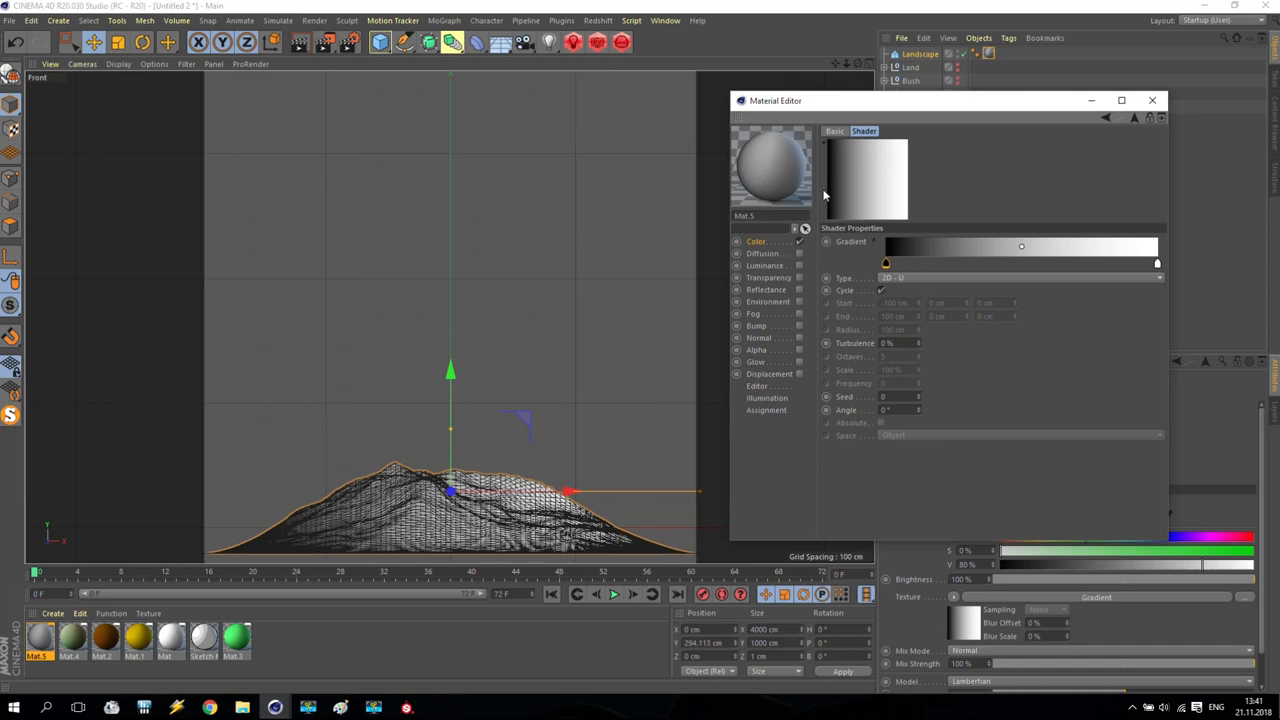
mouse_move(843, 199)
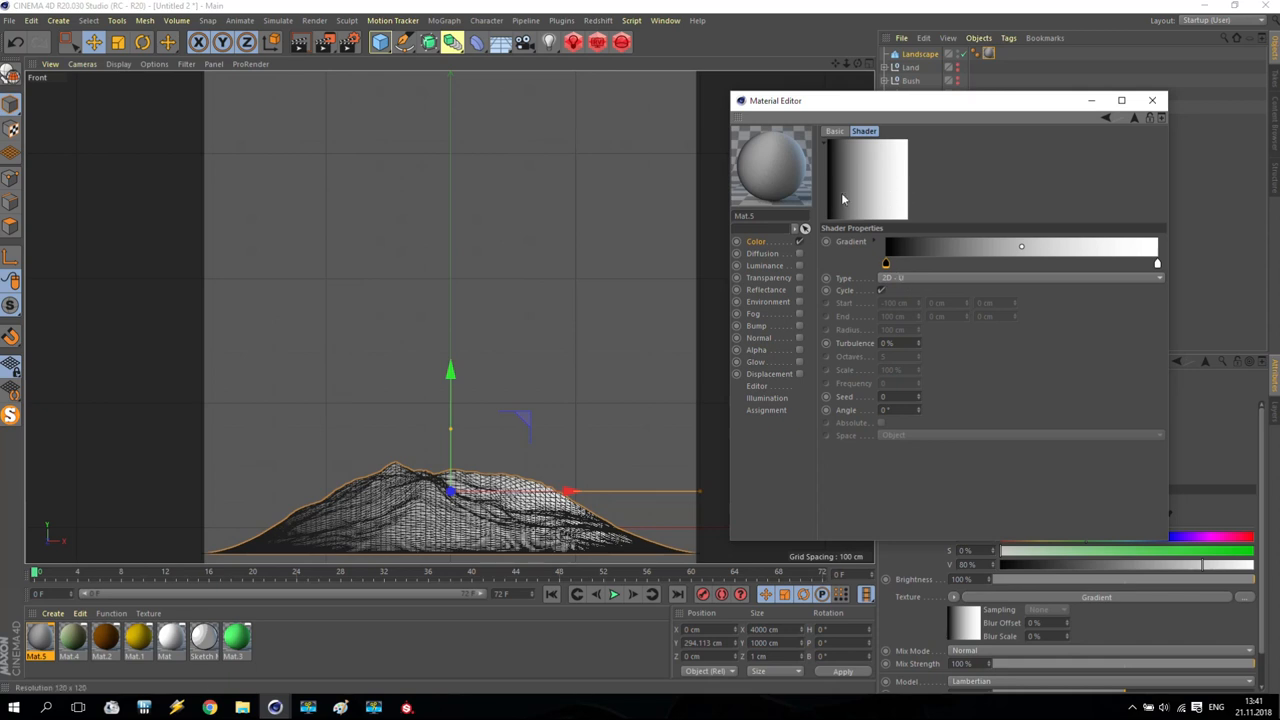
left_click(1020, 277)
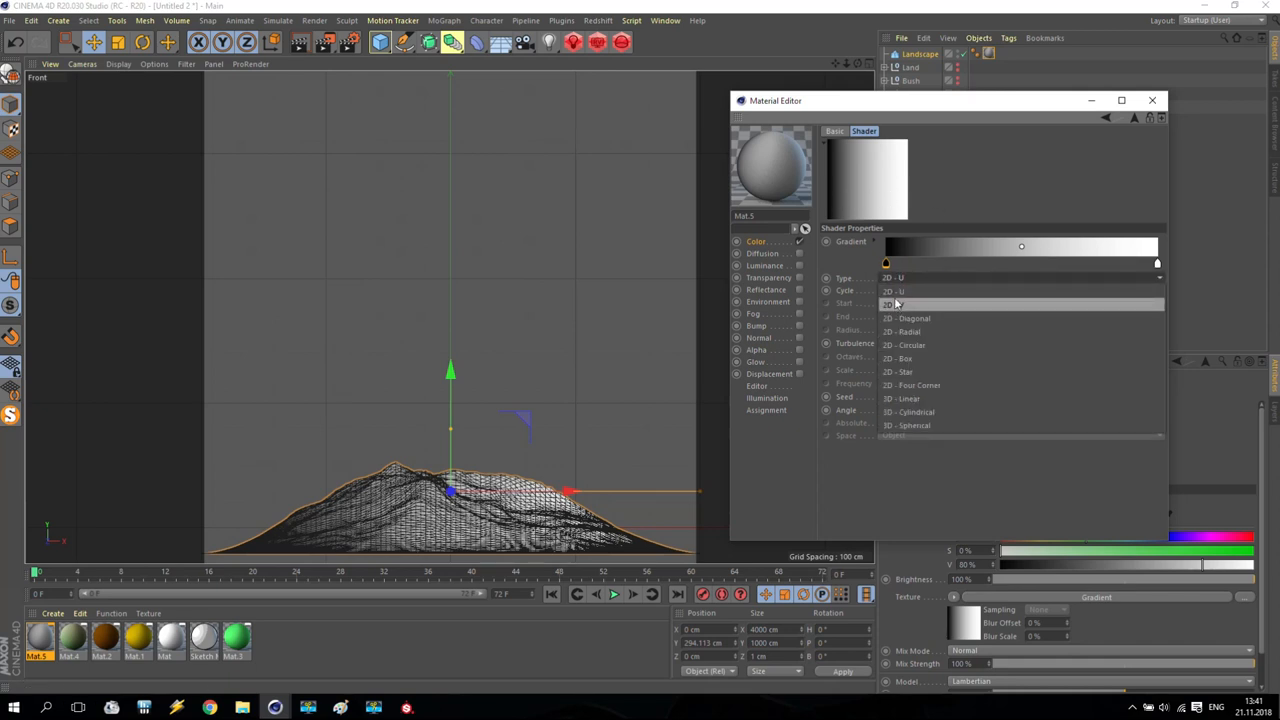
left_click(895, 304)
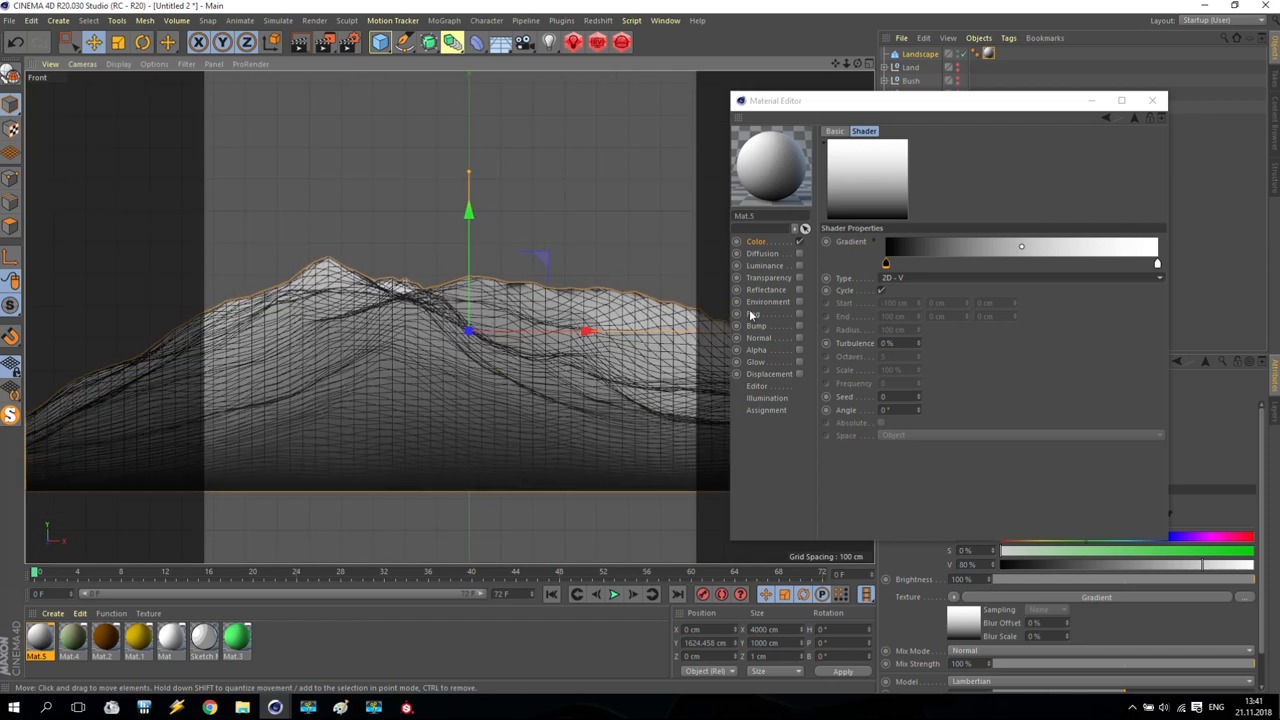
mouse_move(1158, 265)
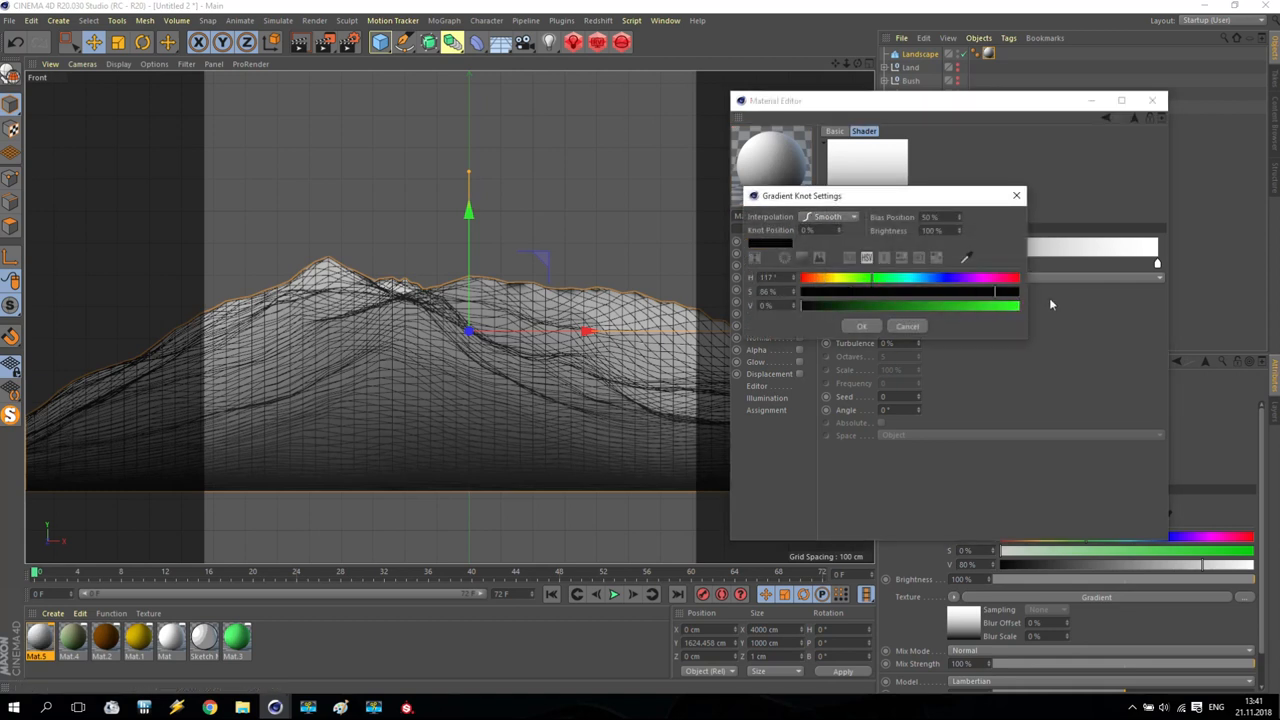
Make the gradient dark green, brown and white, adding a middle knot and shifting the bands
left_click_drag(993, 291, 930, 291)
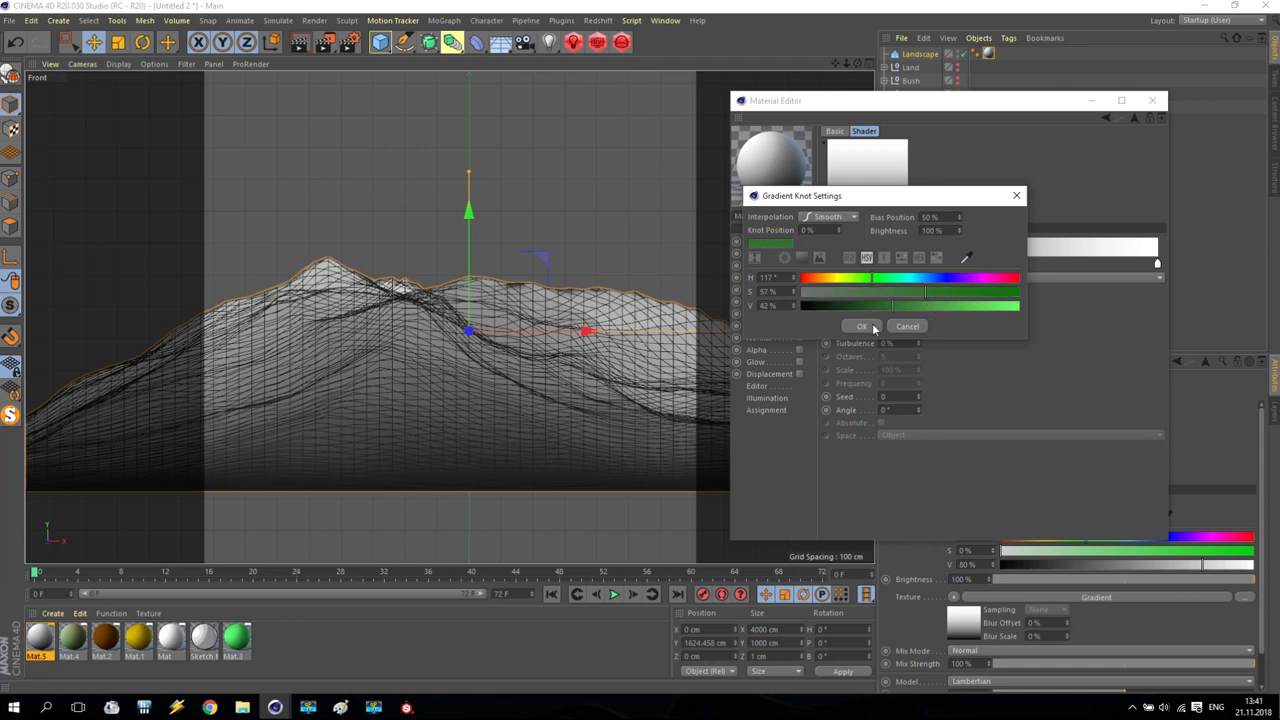
left_click(861, 326)
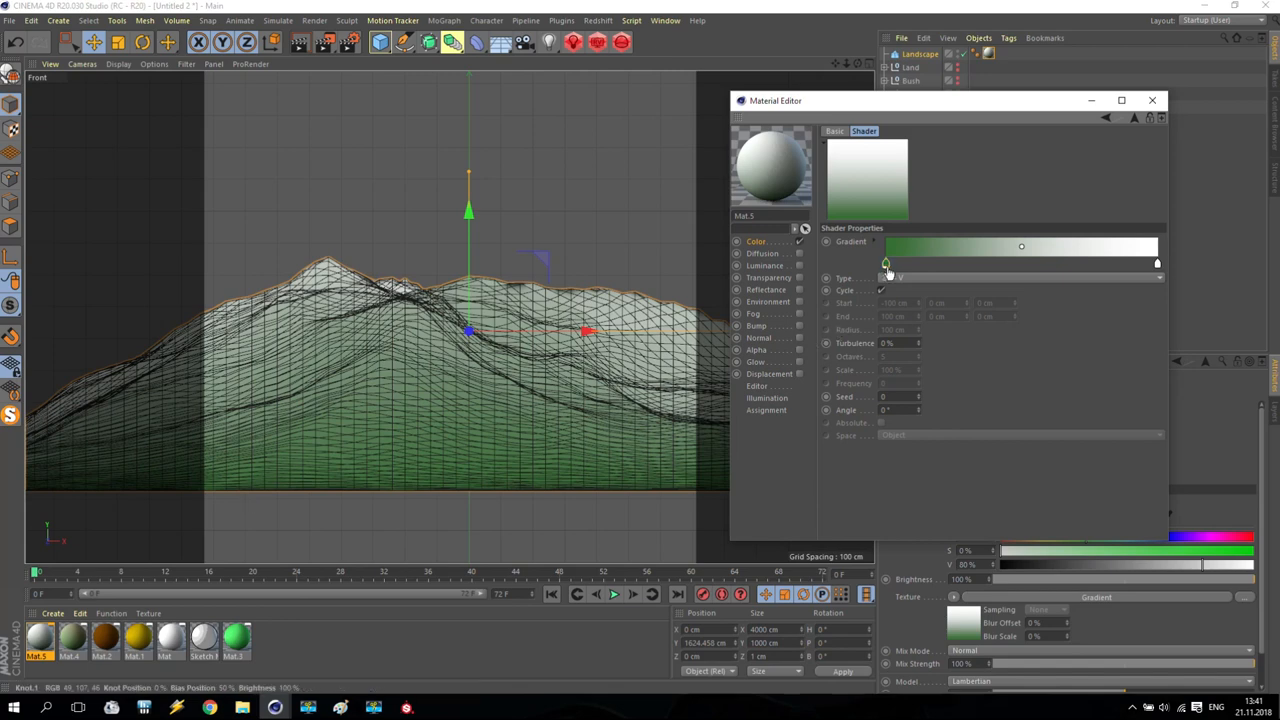
left_click_drag(885, 263, 1005, 263)
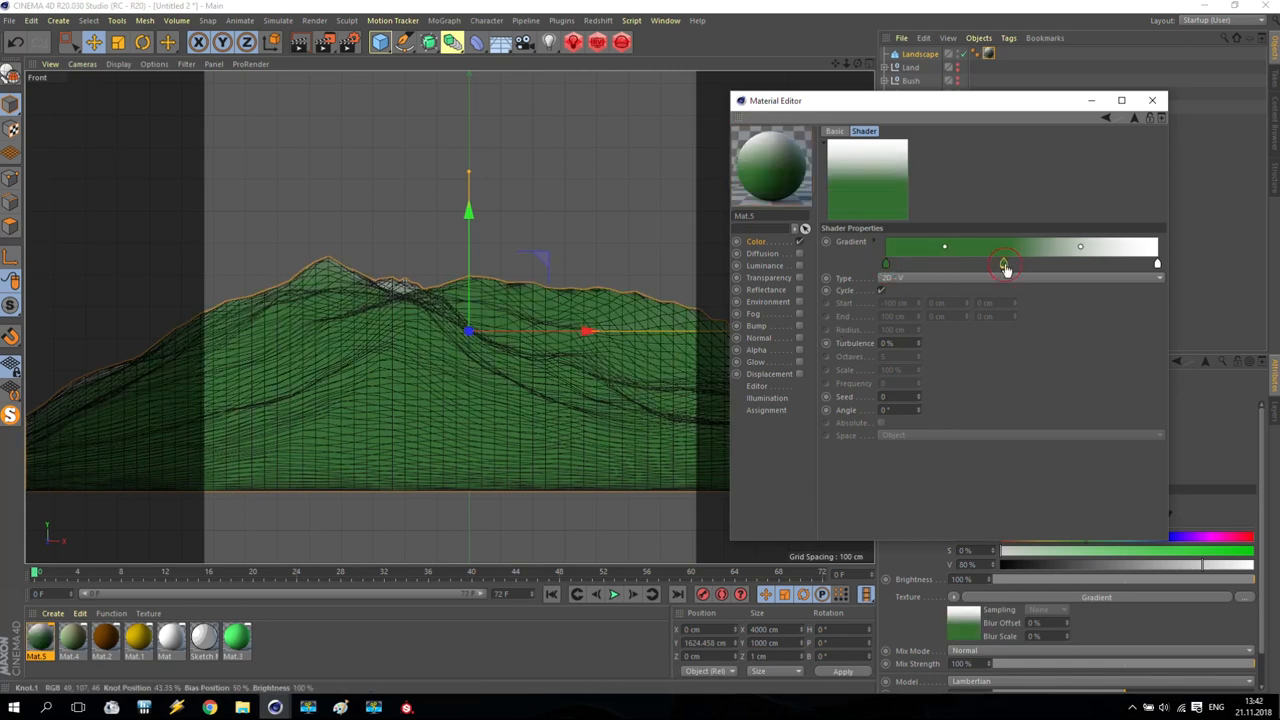
double_click(1003, 264)
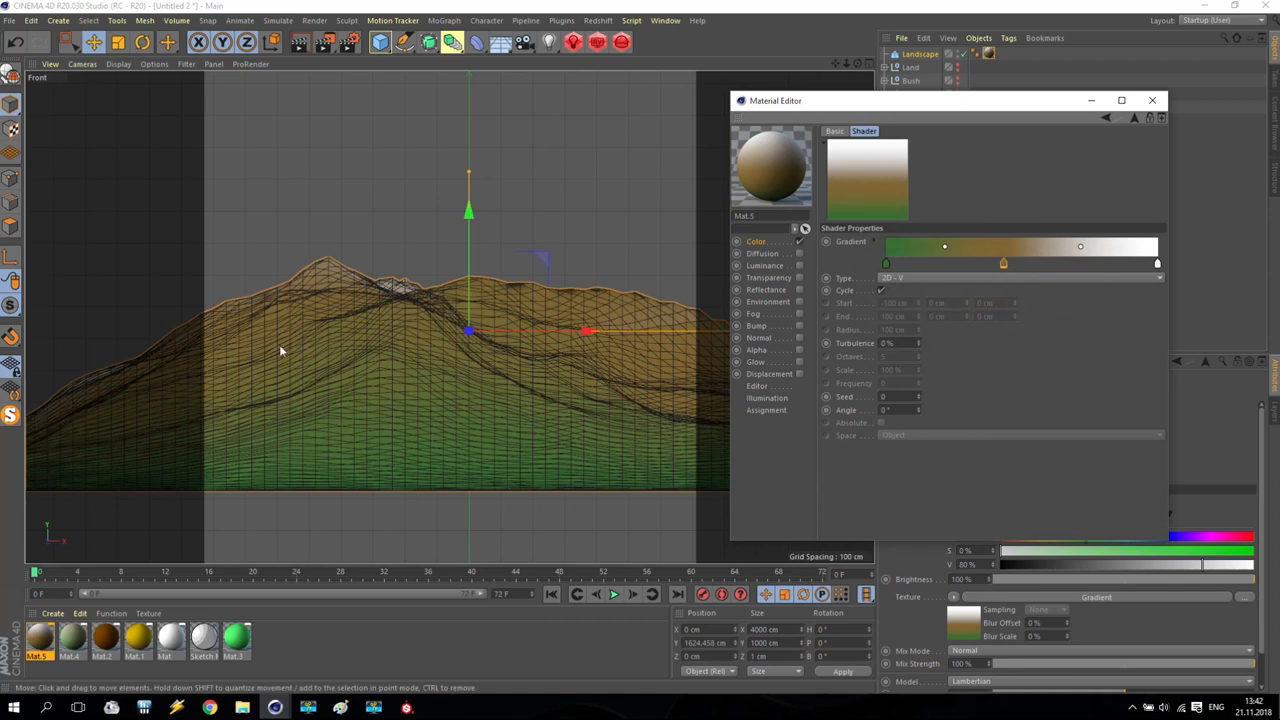
mouse_move(396, 298)
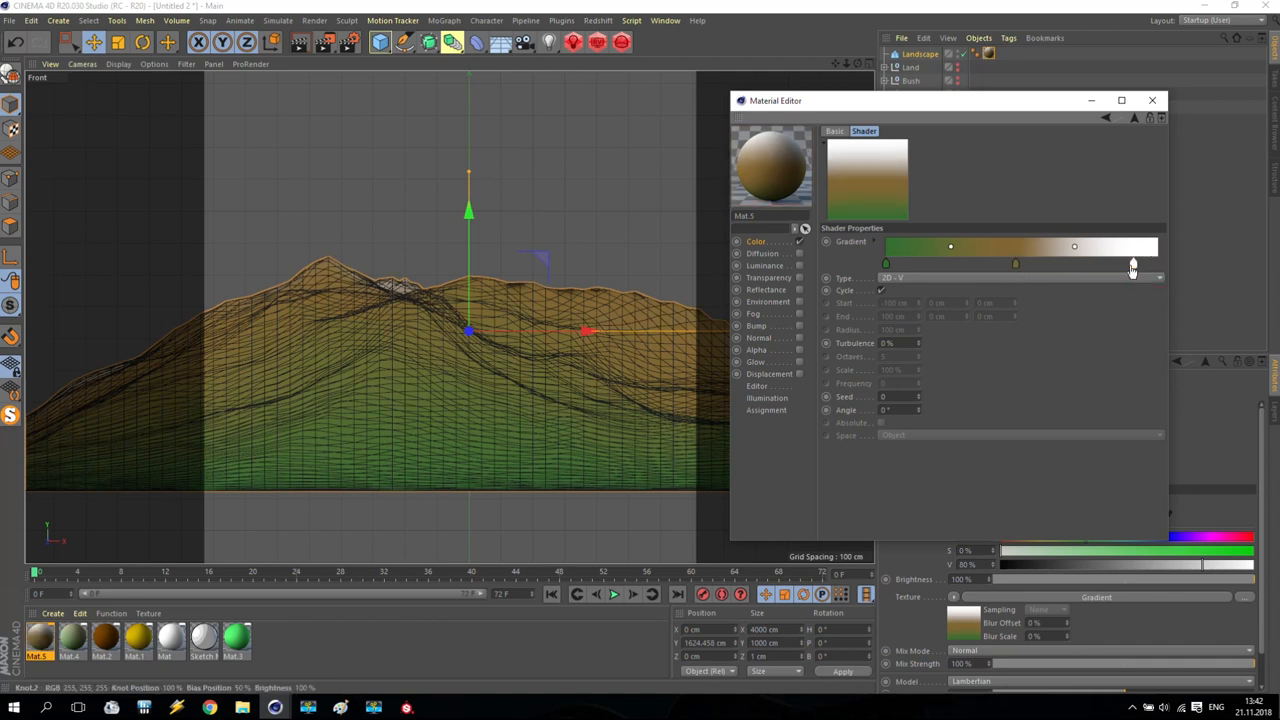
left_click_drag(1074, 246, 1021, 246)
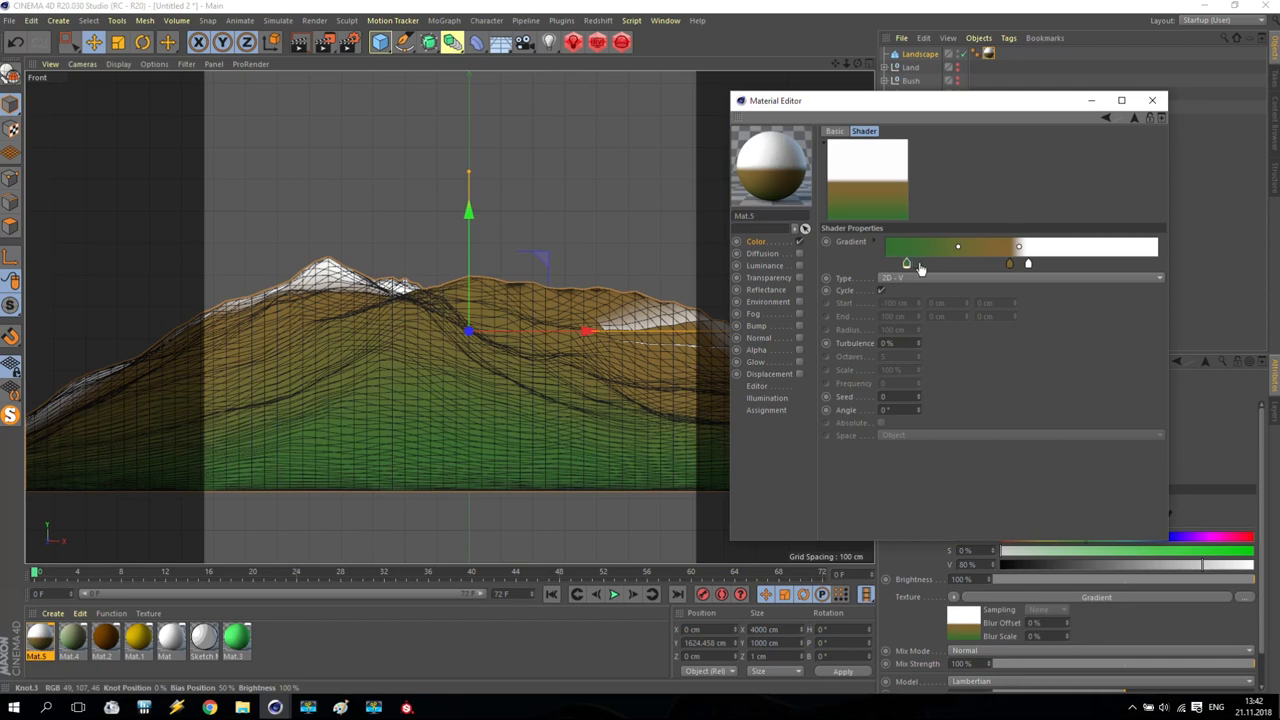
left_click_drag(957, 263, 975, 263)
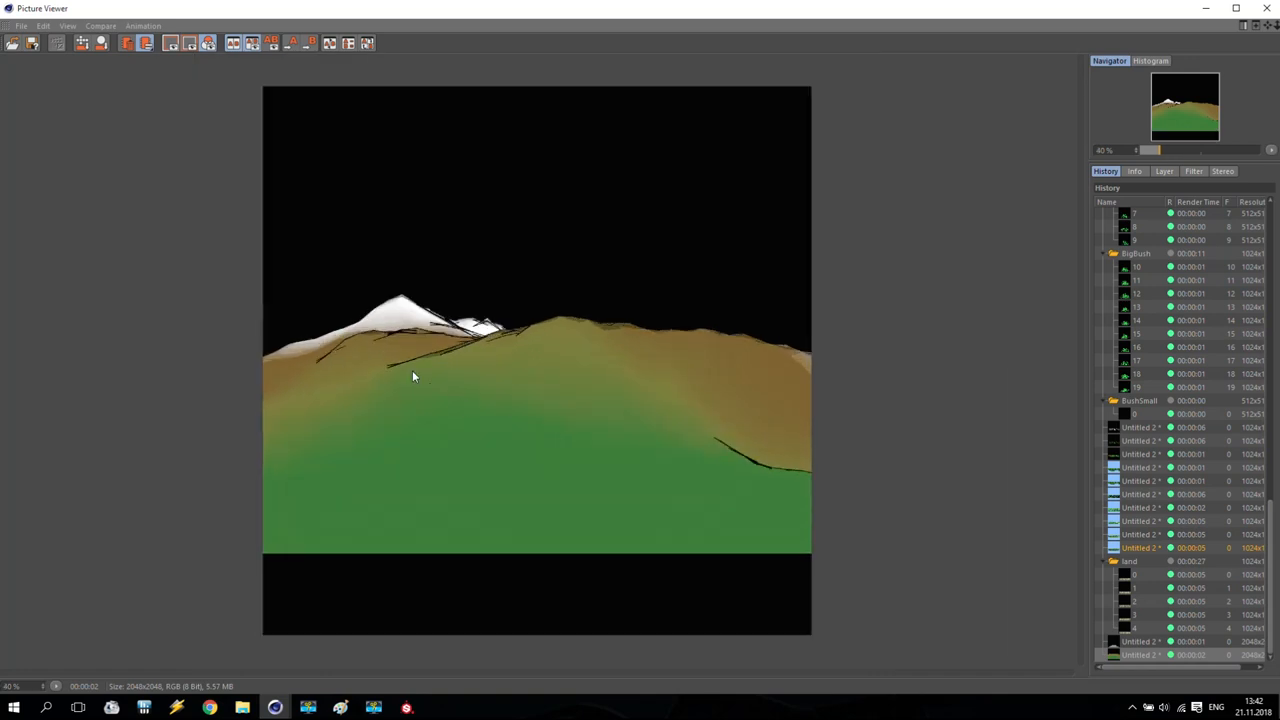
mouse_move(303, 411)
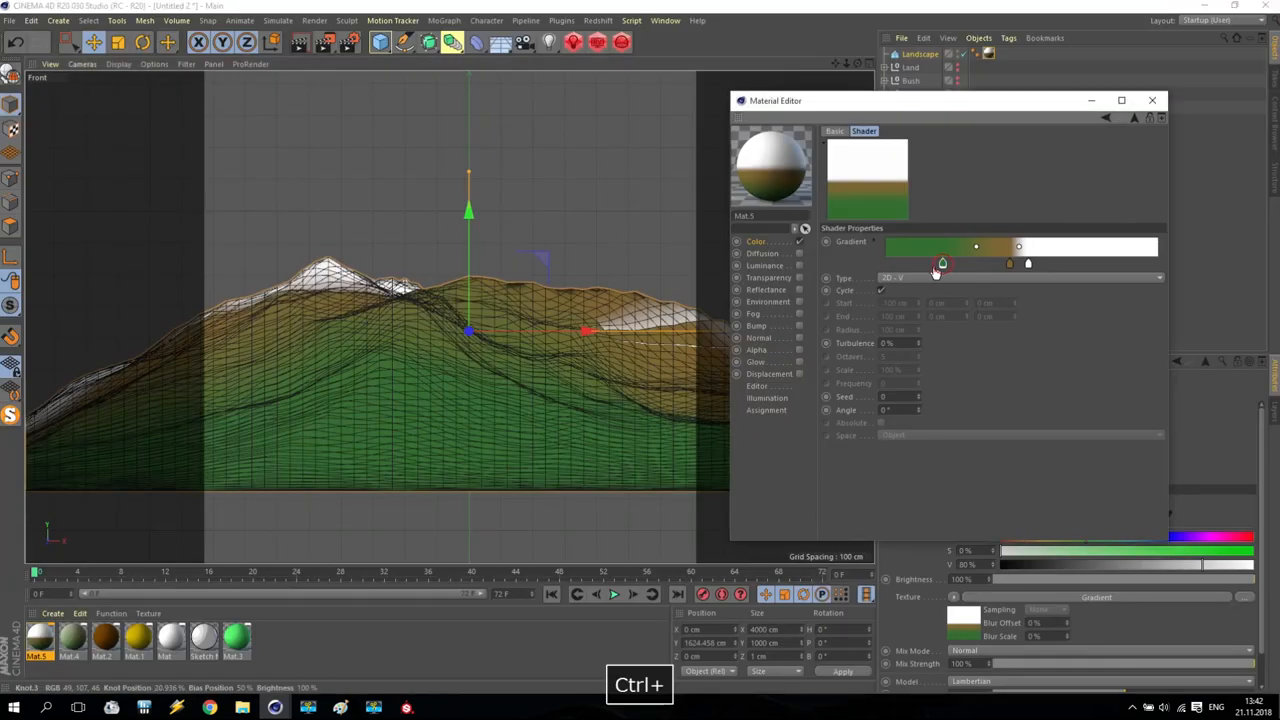
Recolour a green gradient knot to a saturated orange-brown using the H and S sliders
double_click(942, 263)
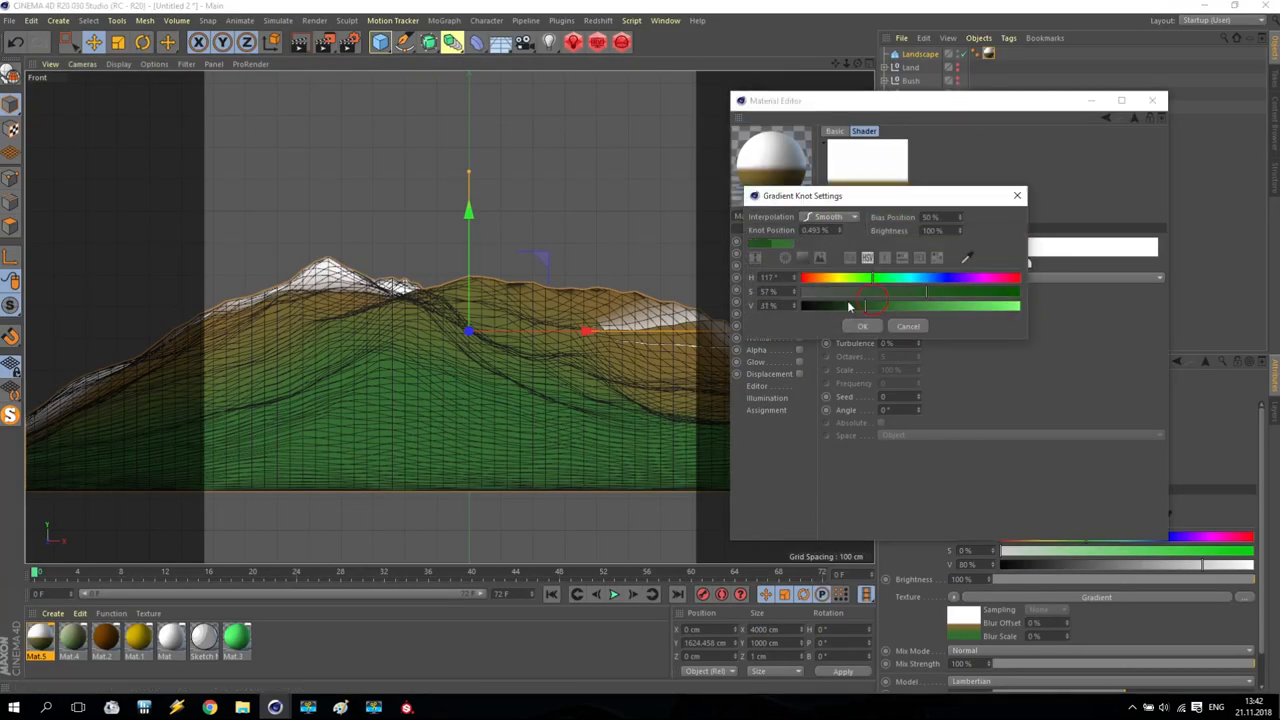
left_click_drag(875, 305, 865, 305)
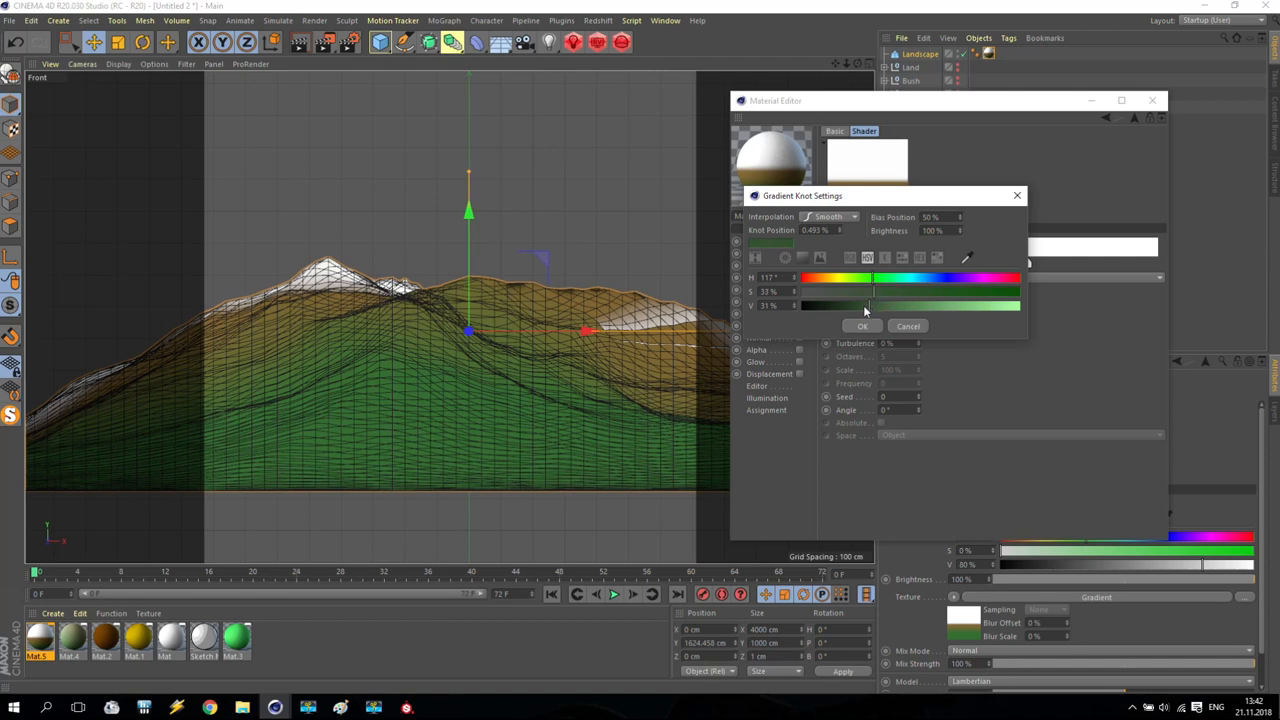
left_click_drag(865, 278, 825, 278)
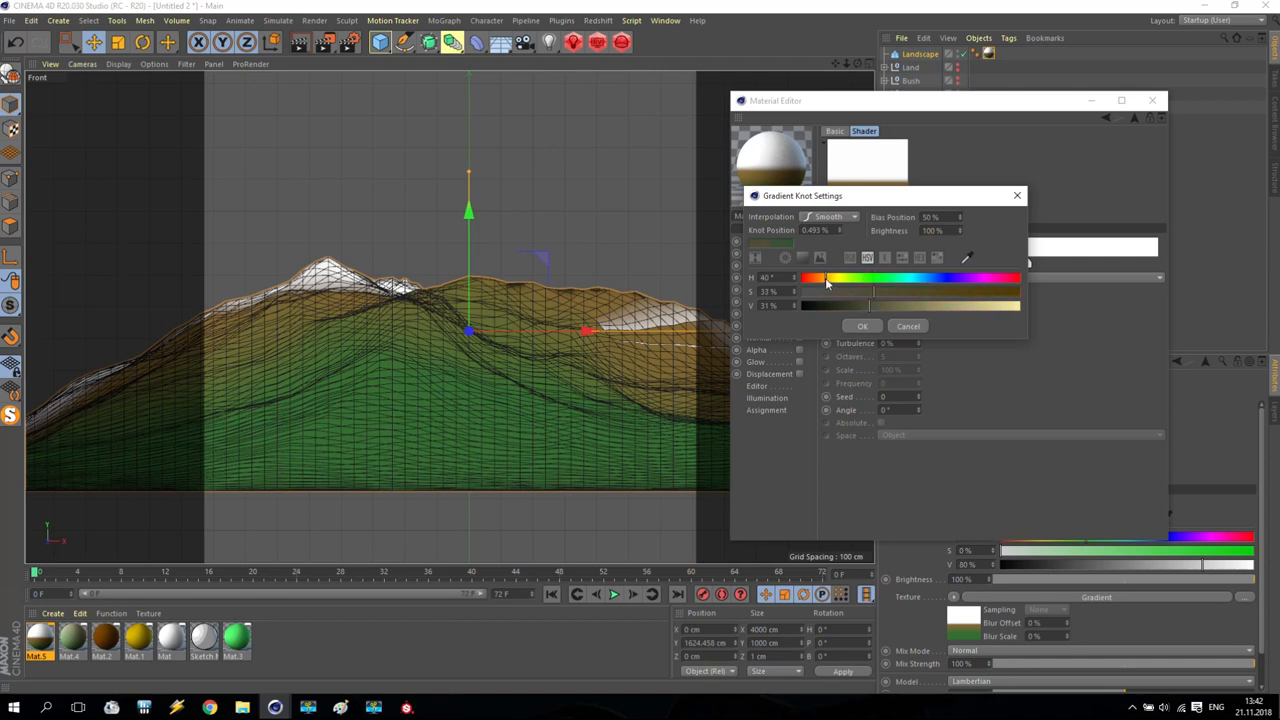
left_click_drag(825, 280, 930, 290)
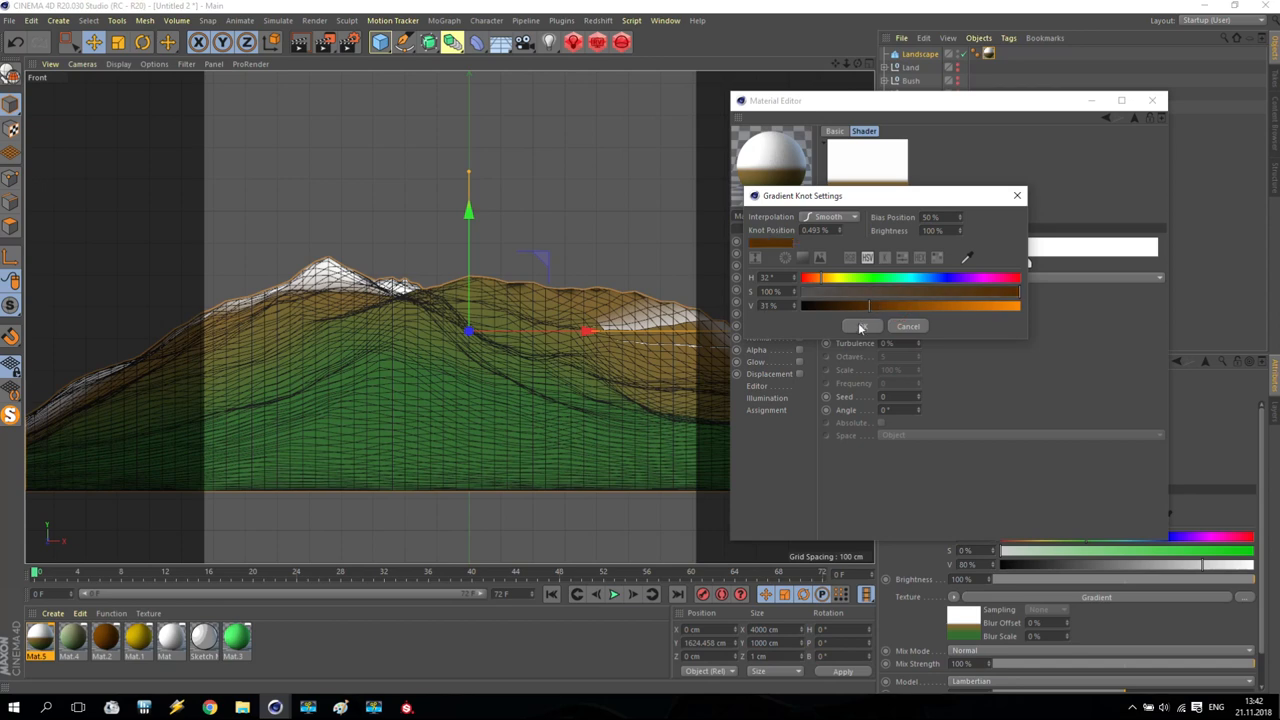
left_click(862, 326)
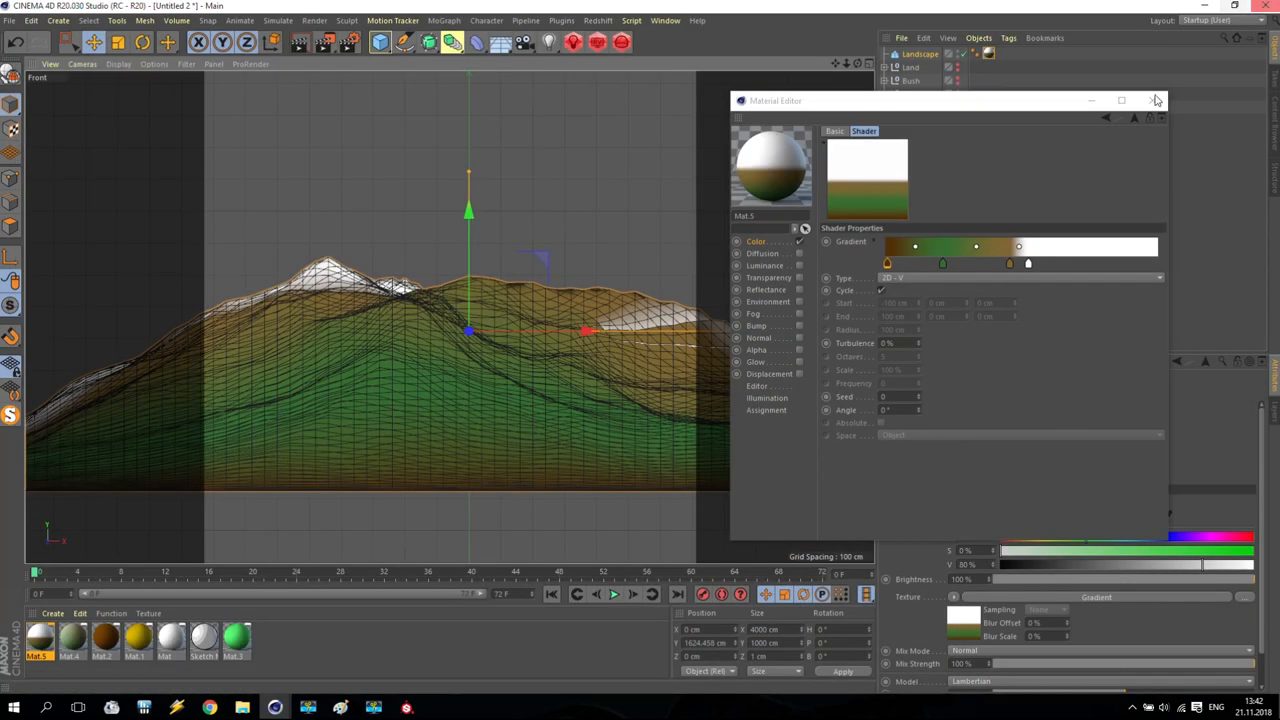
mouse_move(1153, 100)
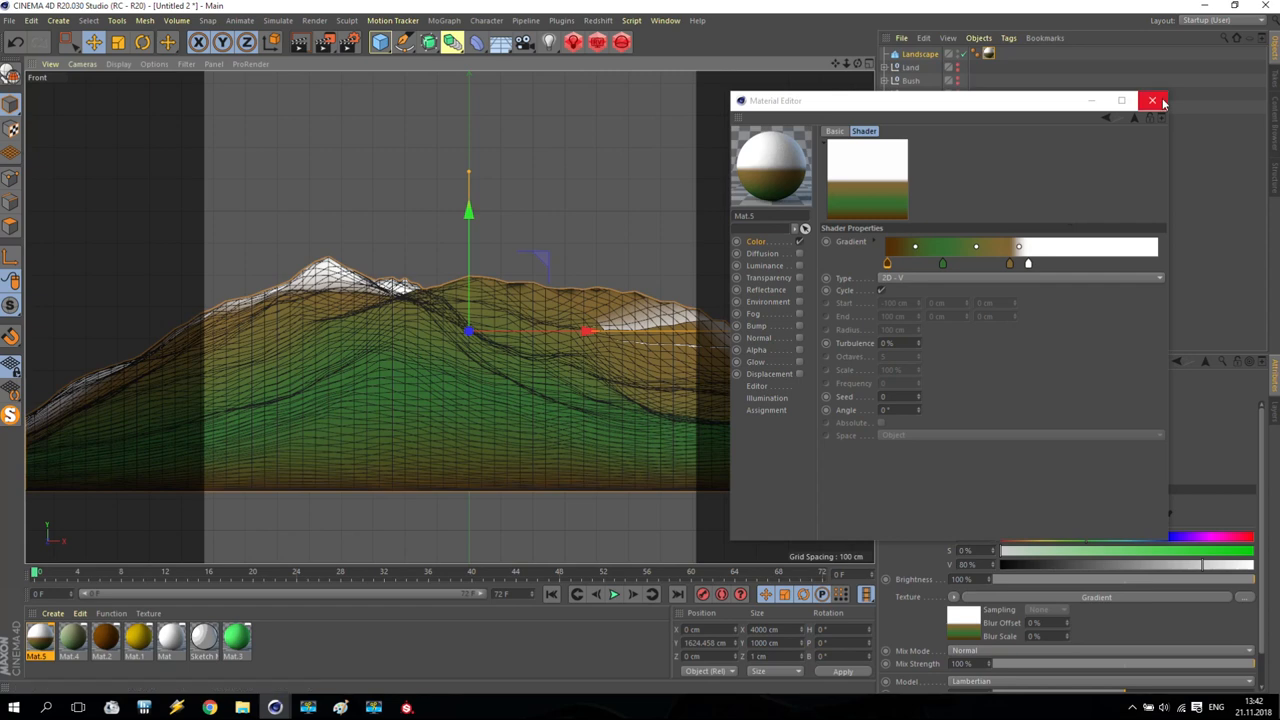
Close the material editor, select Landscape and try a different Seed value
left_click(1152, 100)
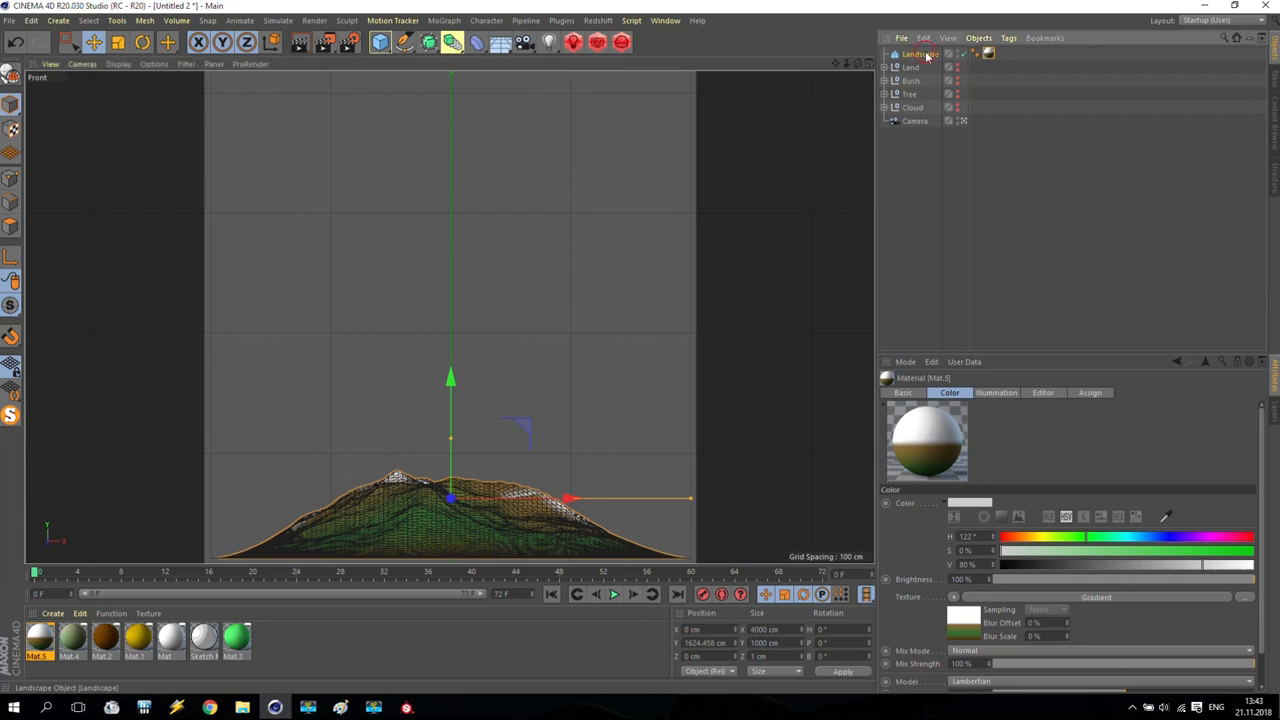
left_click(920, 54)
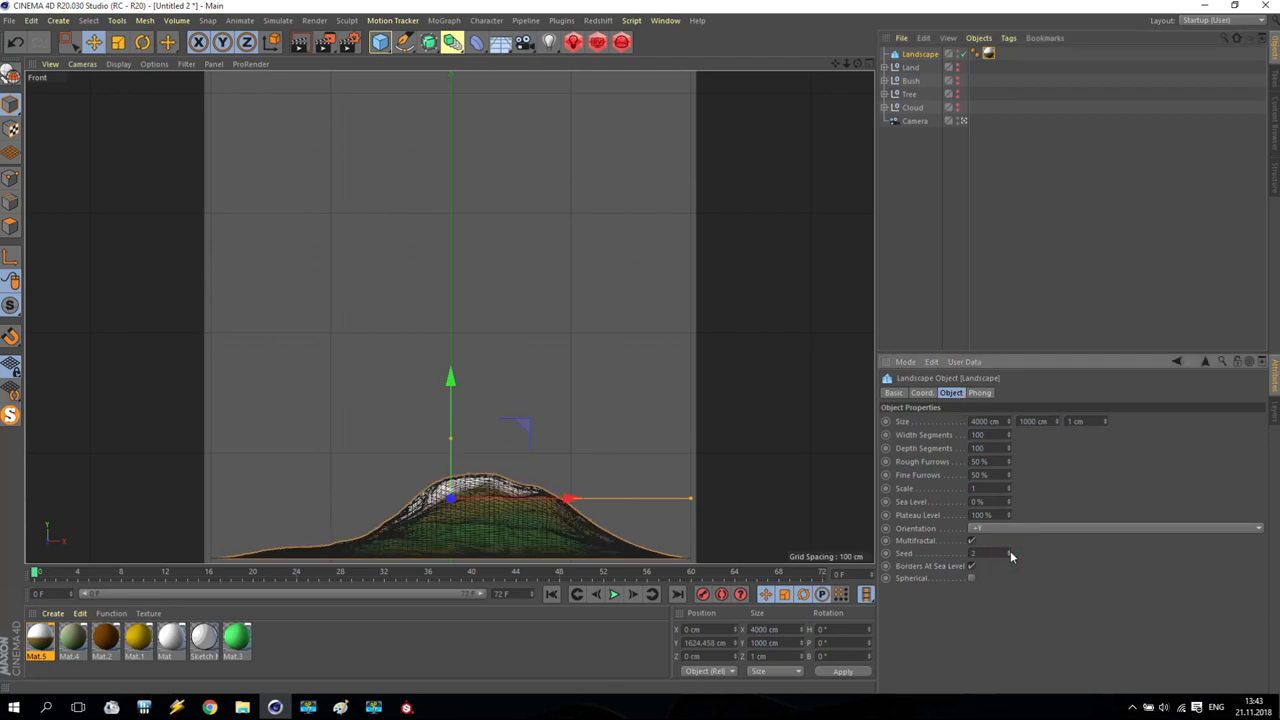
left_click(1010, 553)
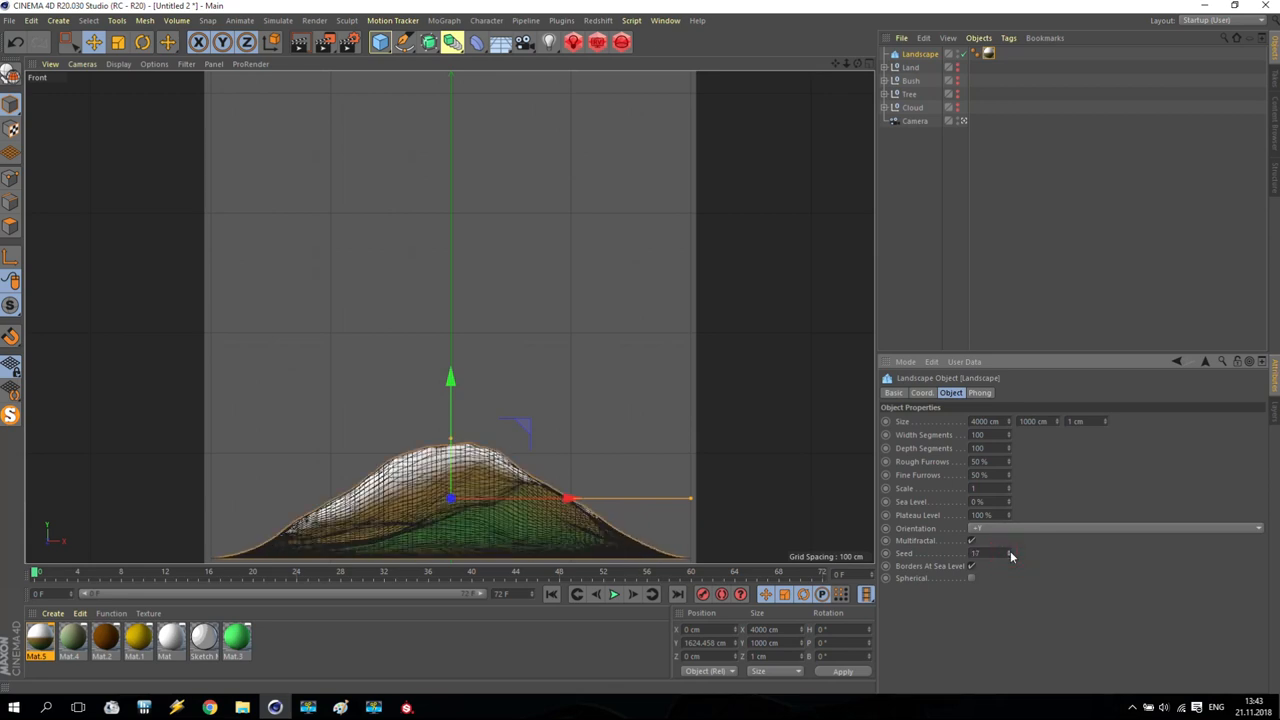
left_click(980, 553)
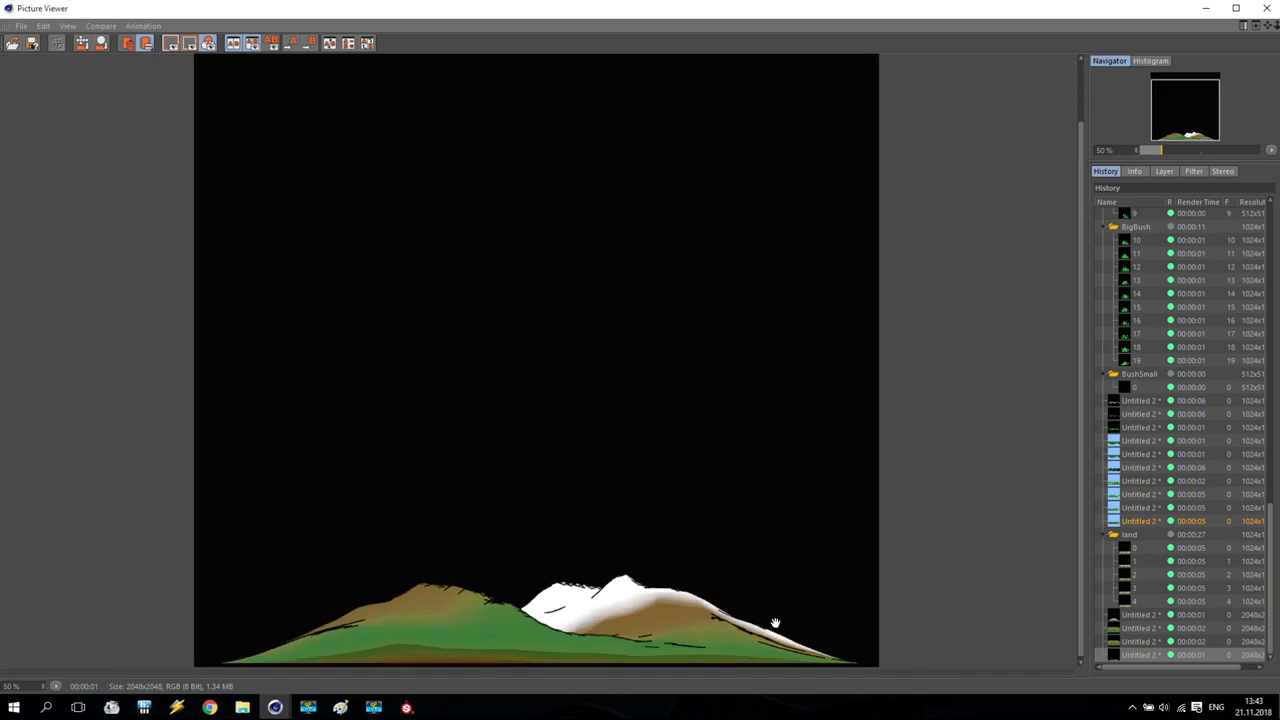
mouse_move(367, 655)
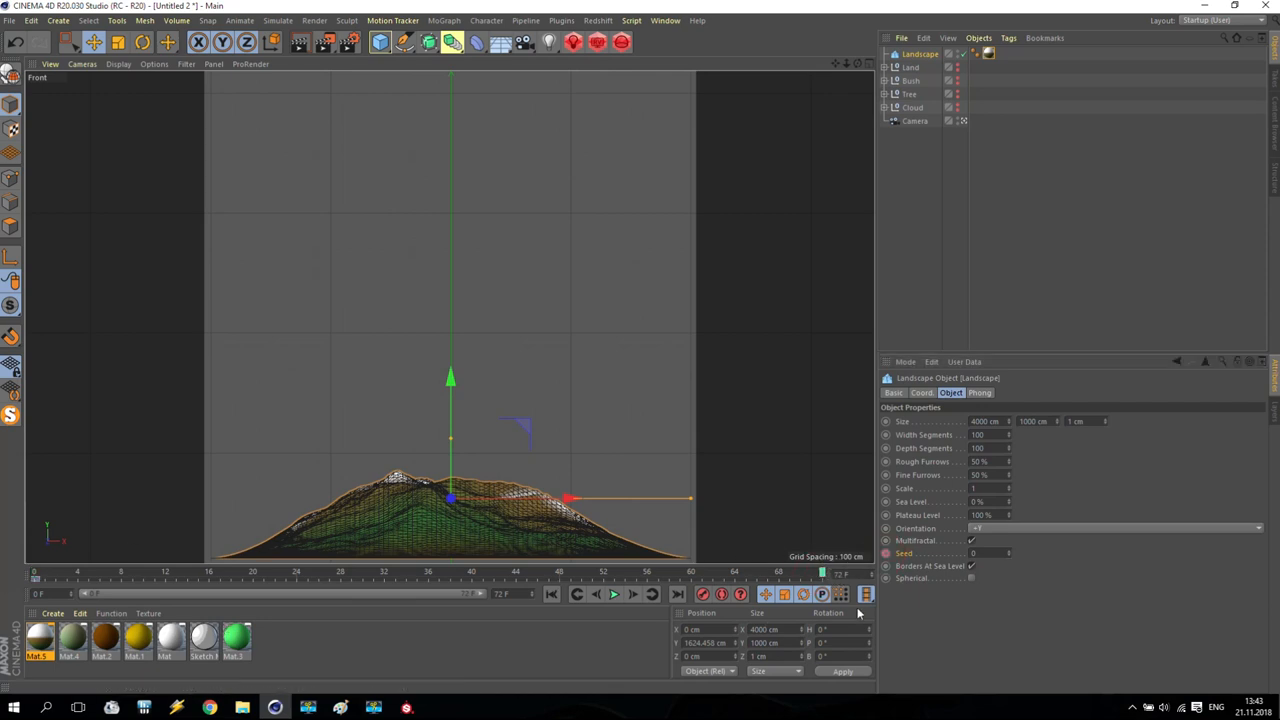
Key Seed to 10000 at the last frame and step through frames to check the terrain
left_click(975, 553)
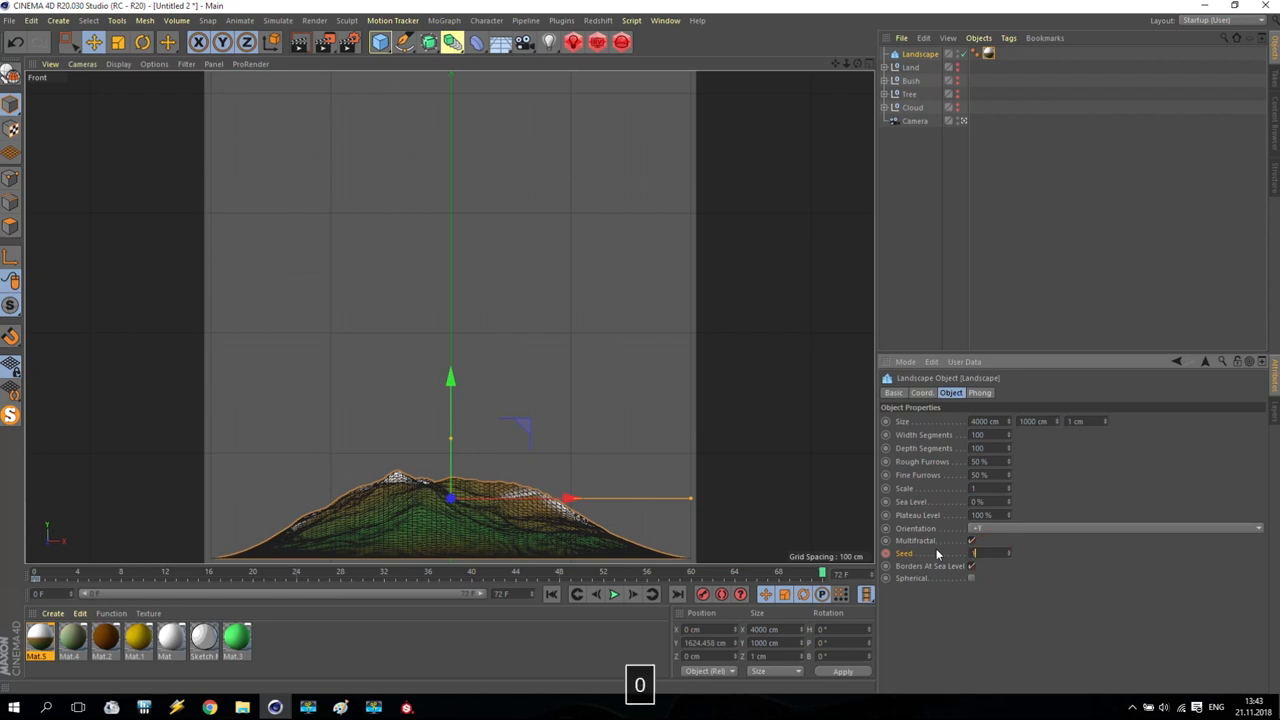
type("10000")
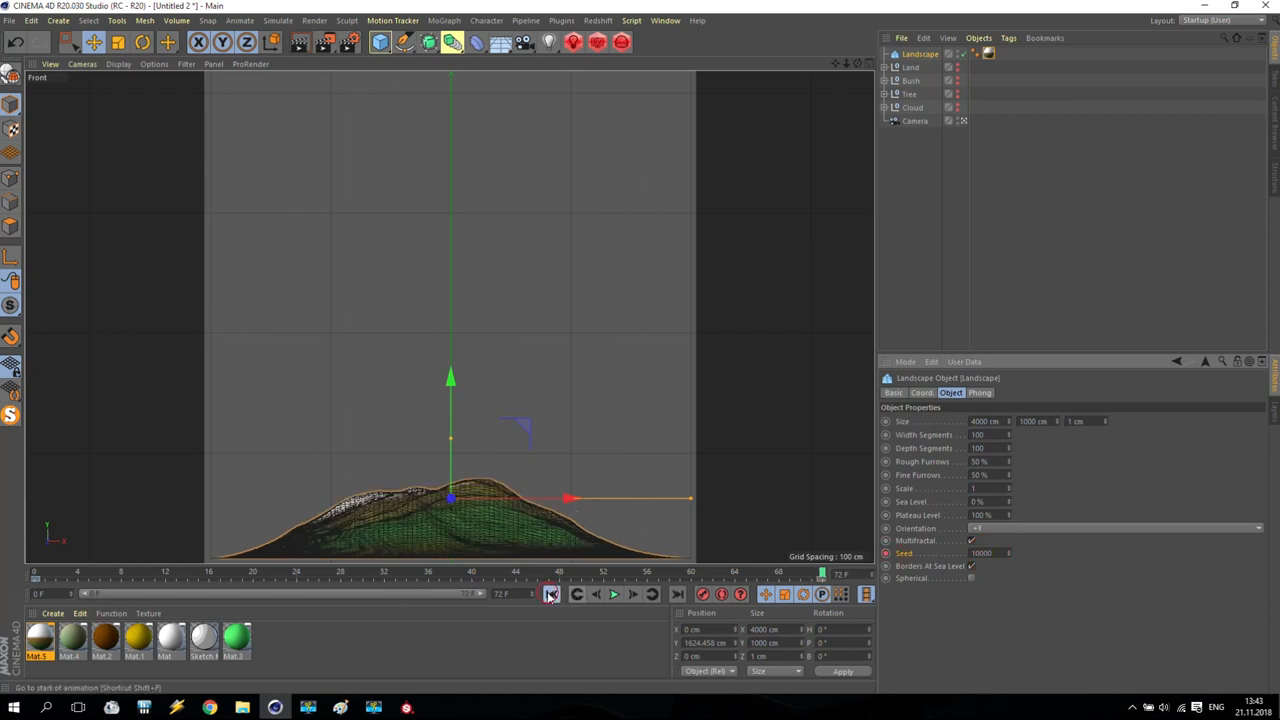
left_click(551, 594)
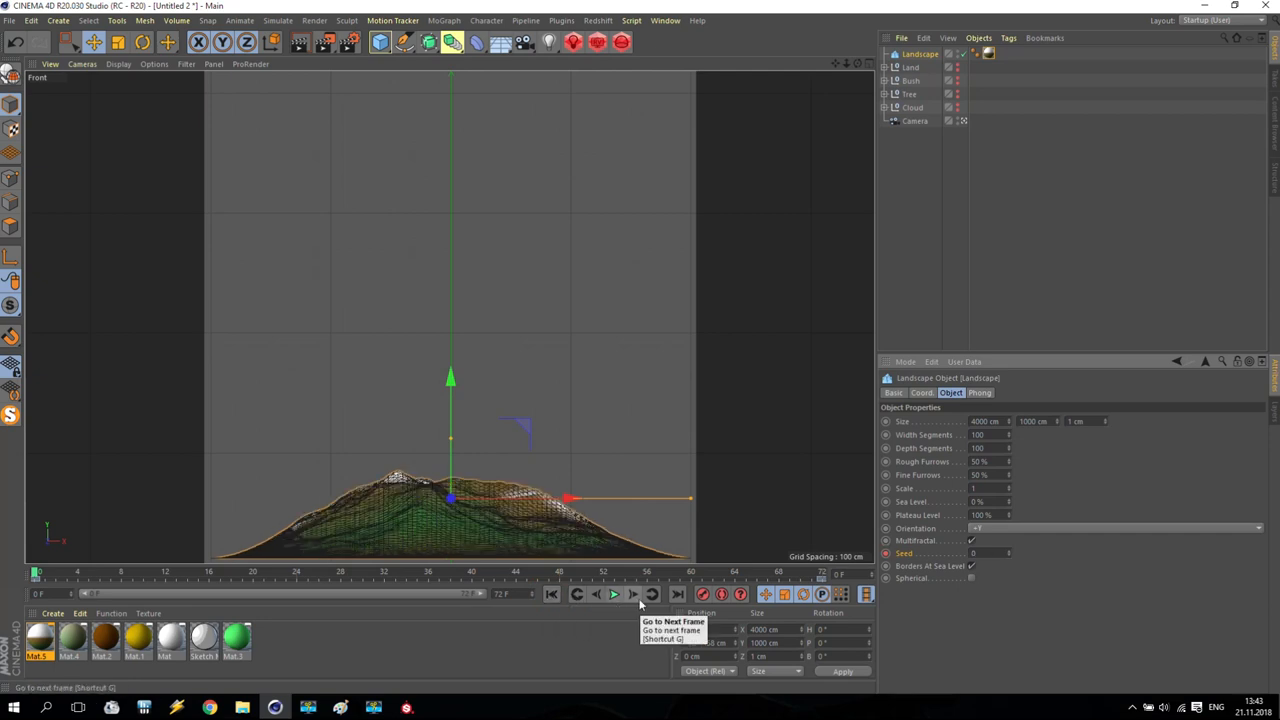
left_click(614, 594)
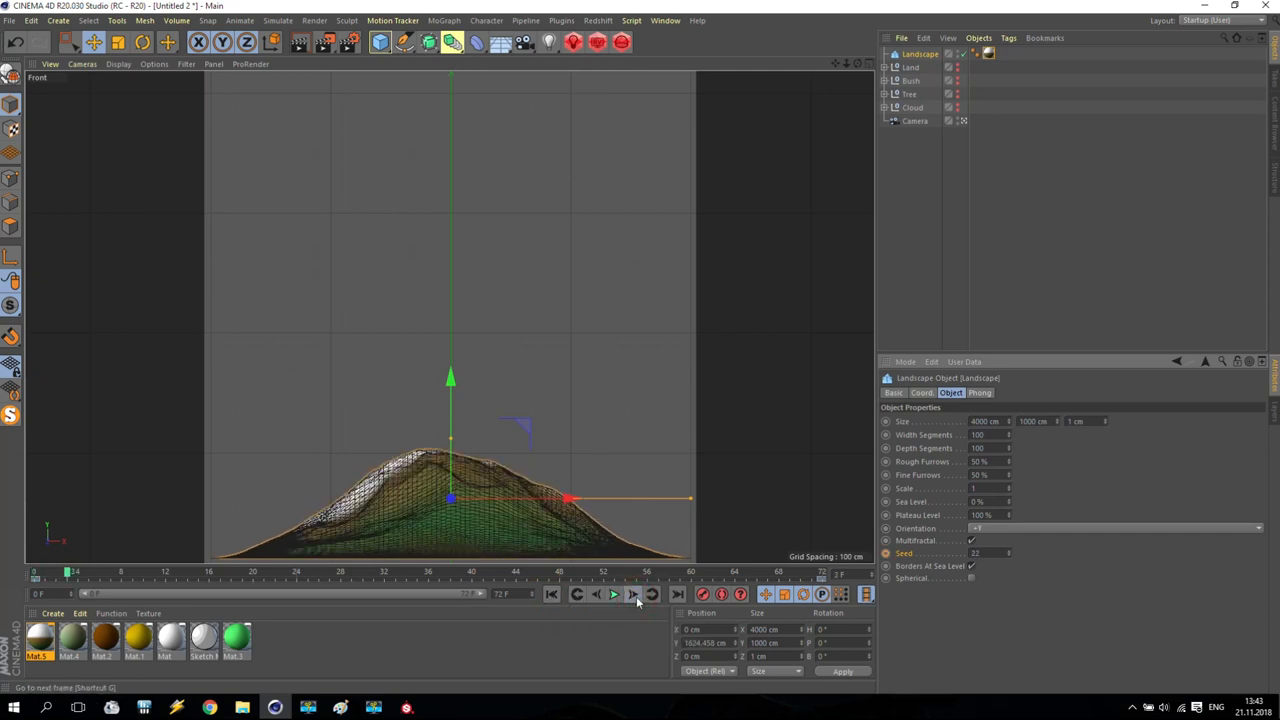
left_click(551, 594)
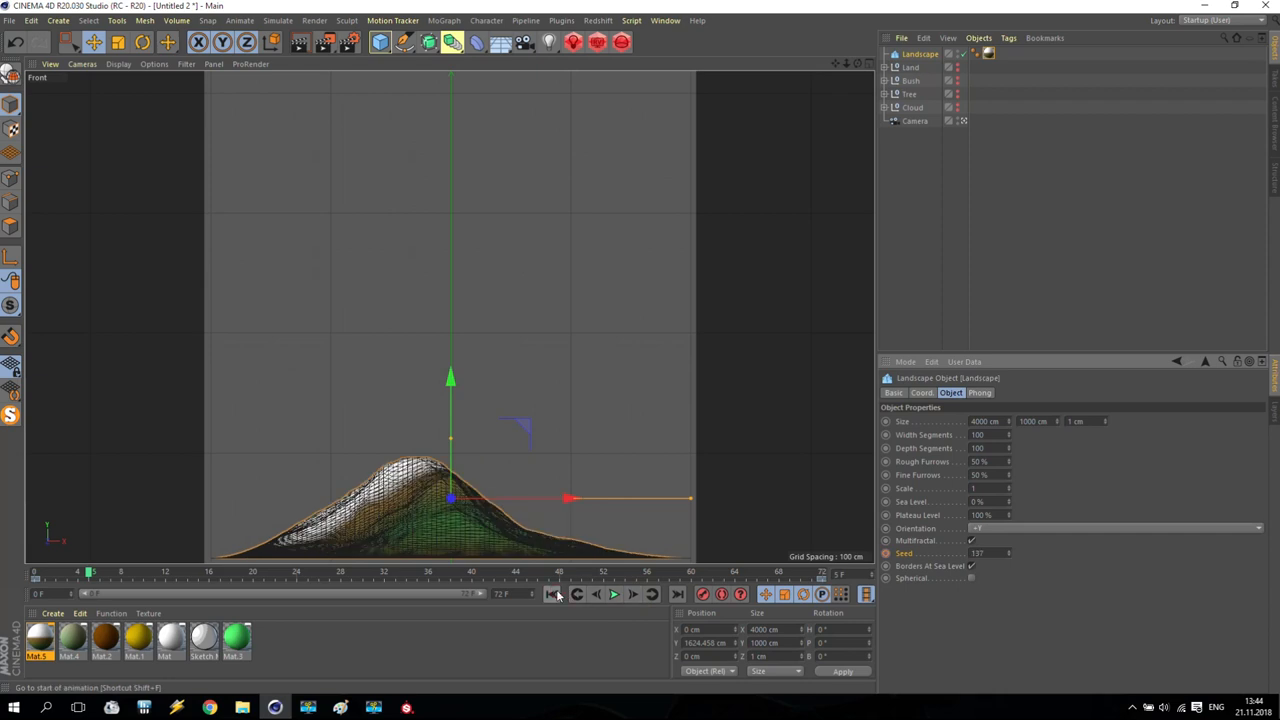
left_click(551, 594)
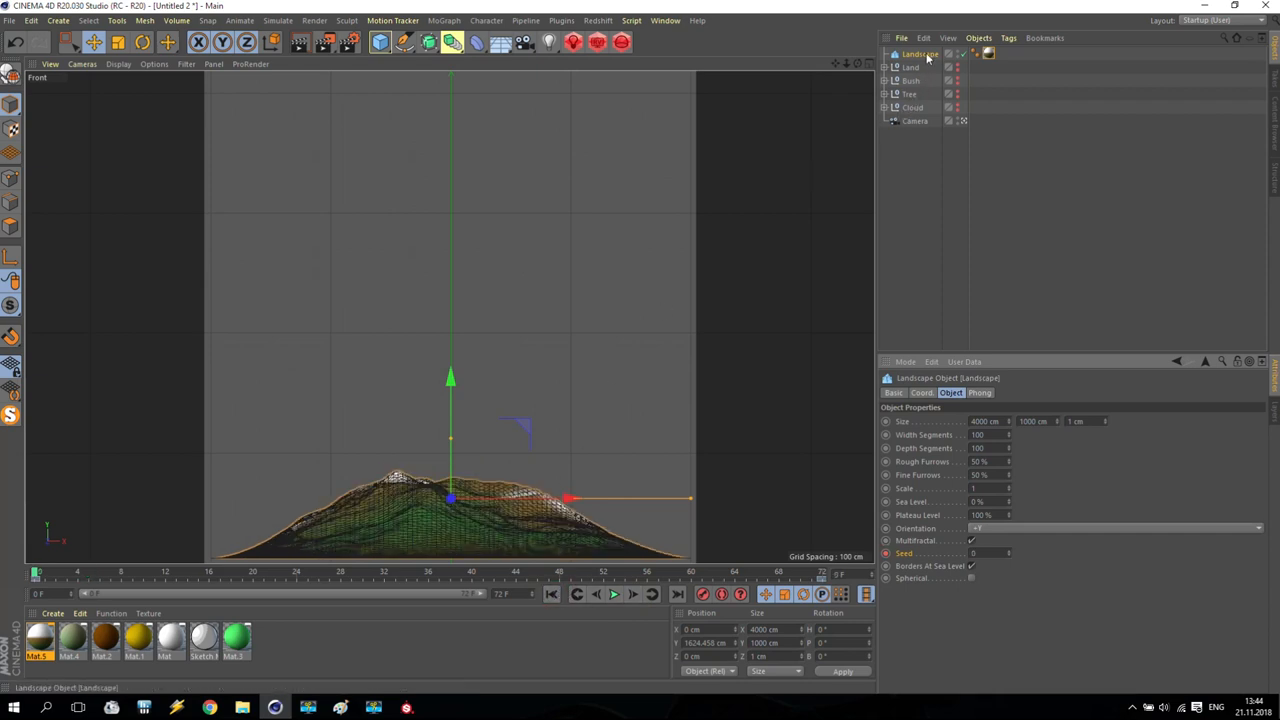
Set render frames 0 to 9 and enable PNG saving to D:\000 New Game\Tutorial\Mountain
left_click(348, 42)
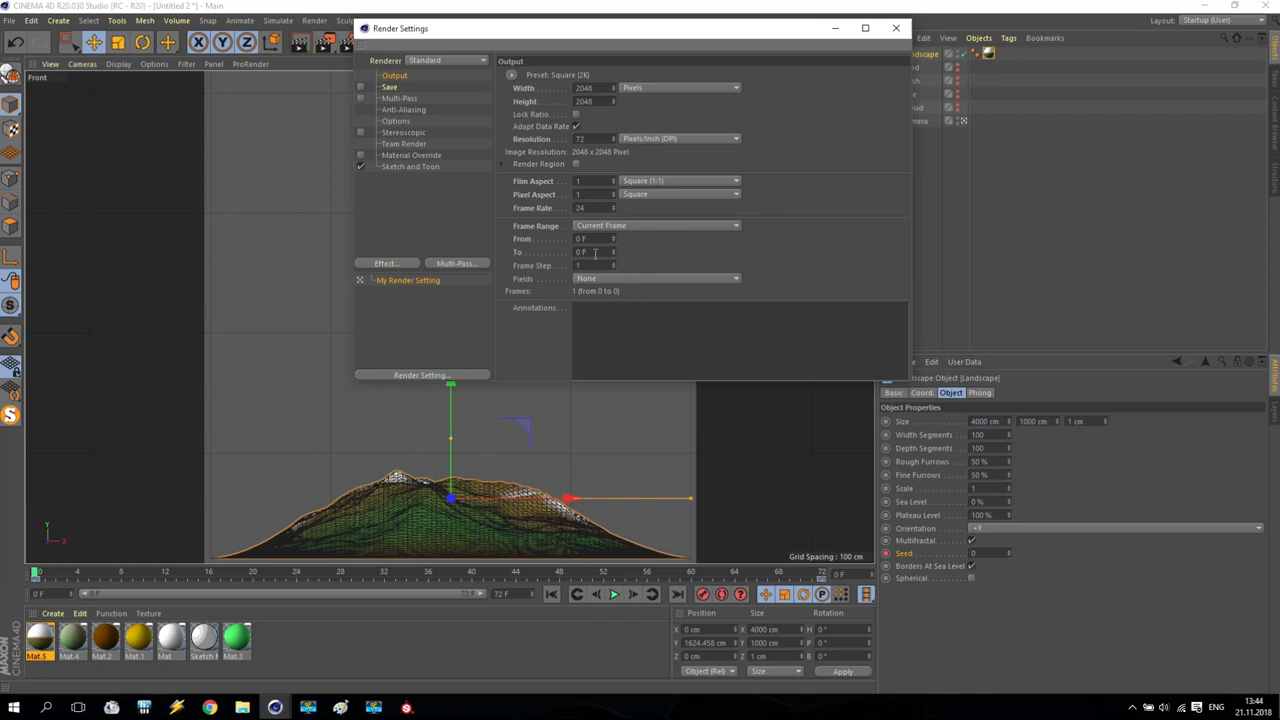
left_click(590, 251)
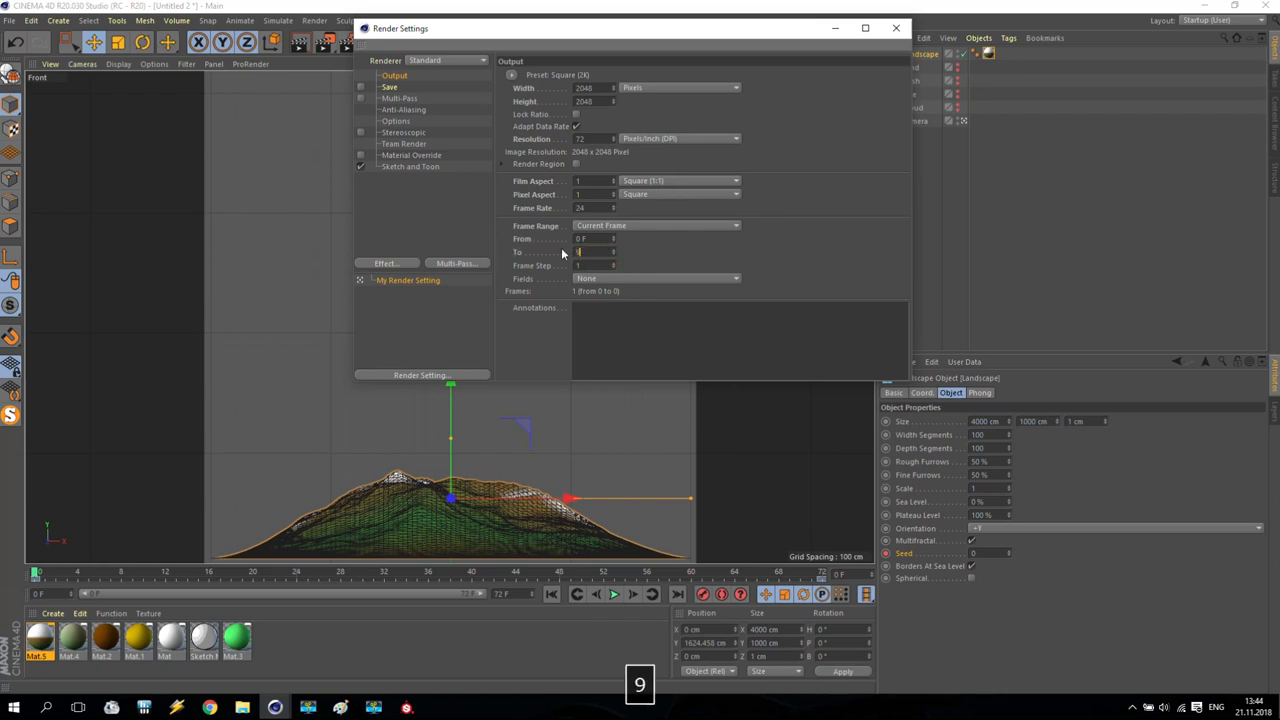
left_click(657, 225)
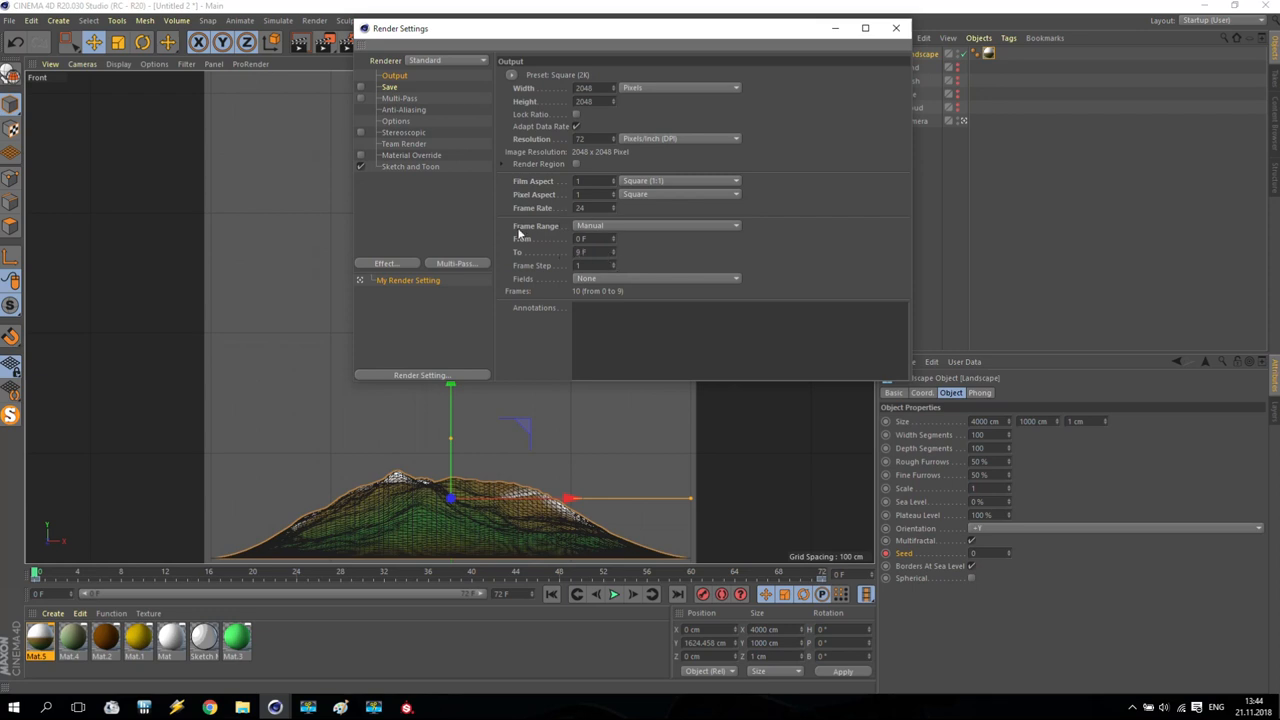
mouse_move(400, 105)
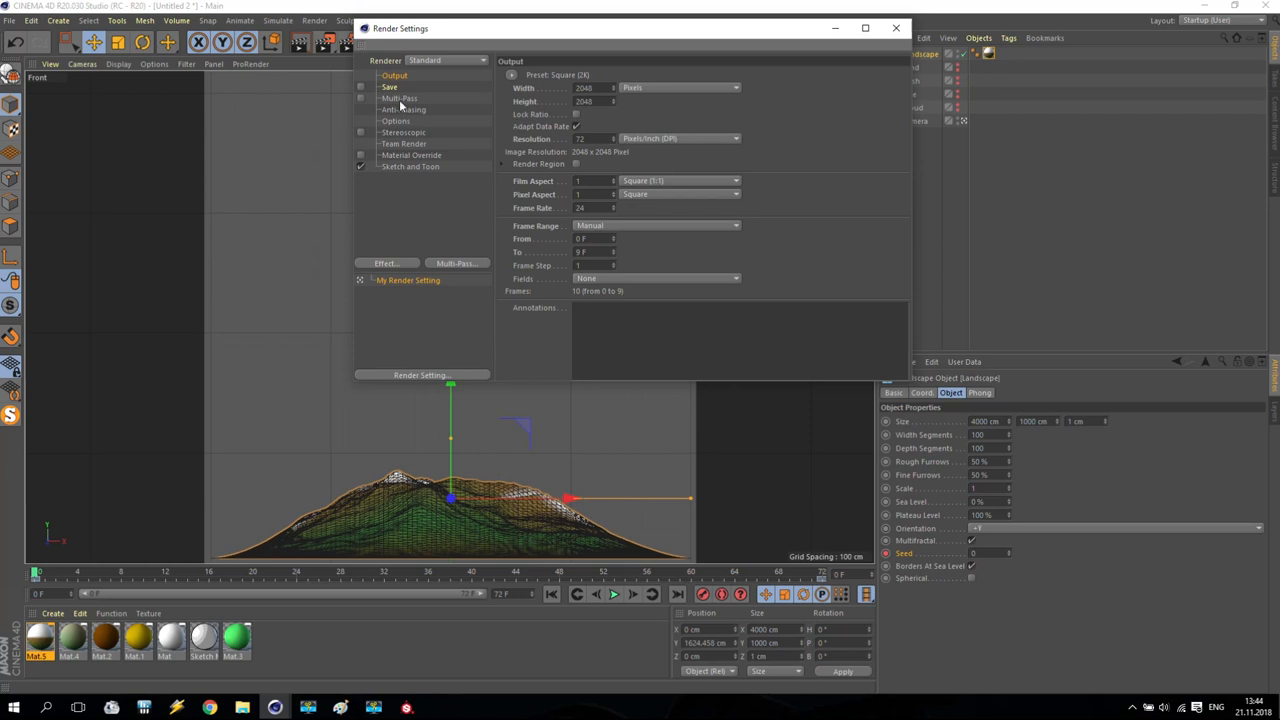
left_click(389, 87)
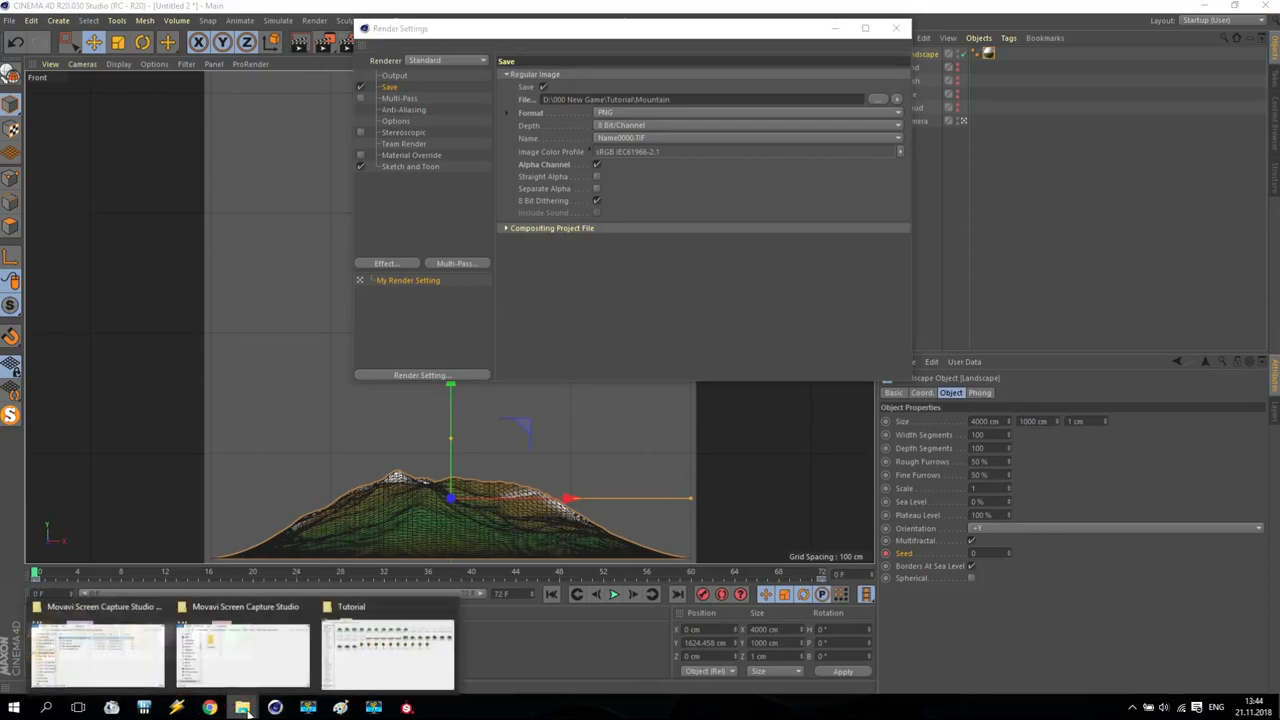
left_click(388, 653)
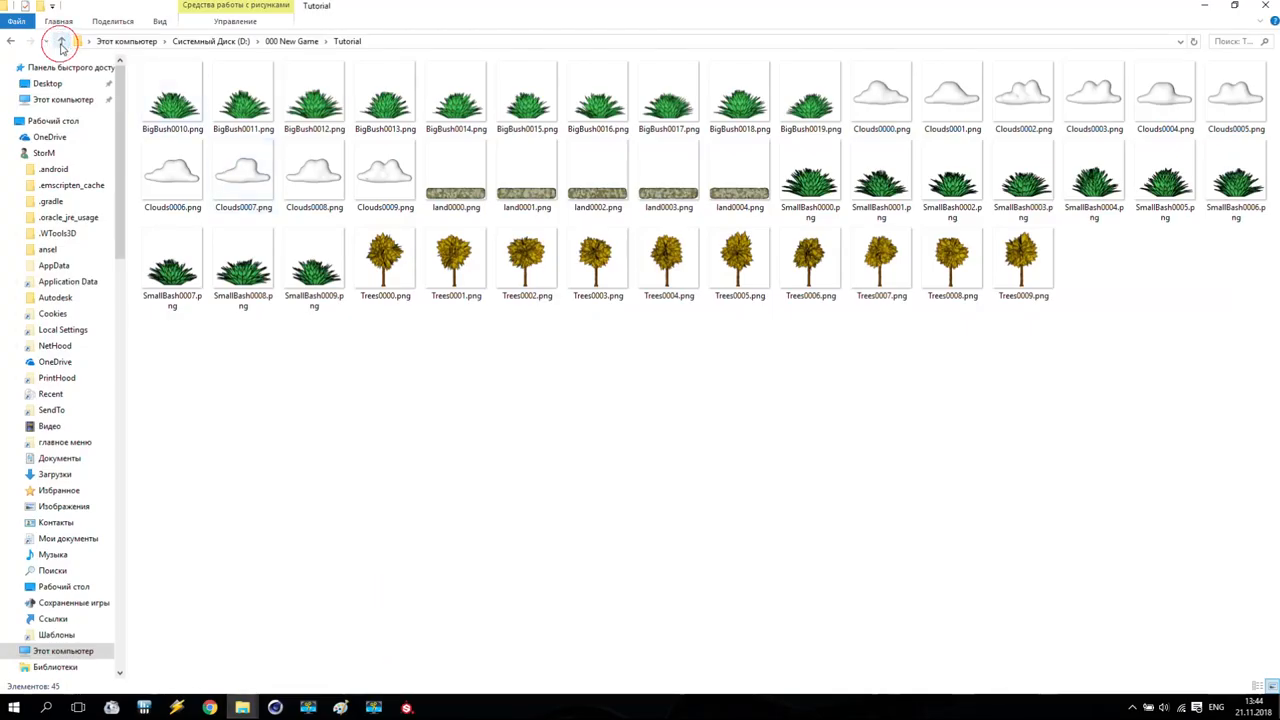
Reopen the Tutorial folder and preview Mountain0000.png, stepping to the next mountain image
left_click(62, 41)
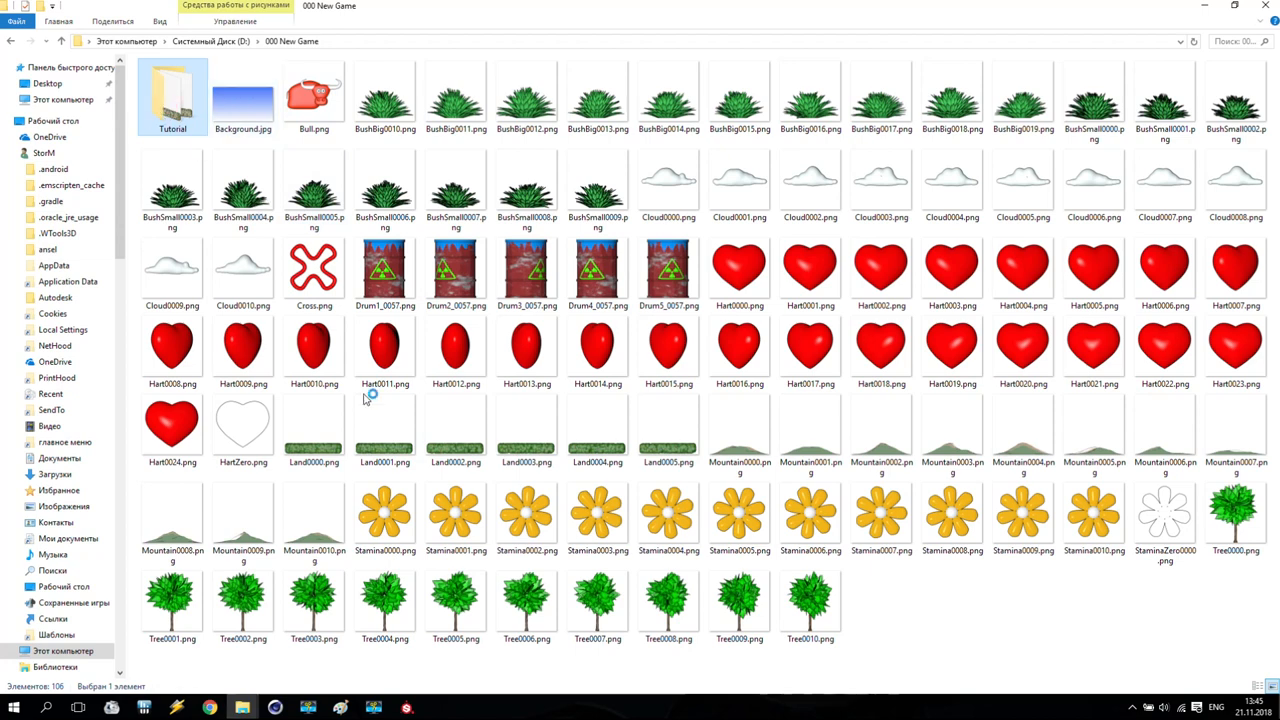
double_click(172, 97)
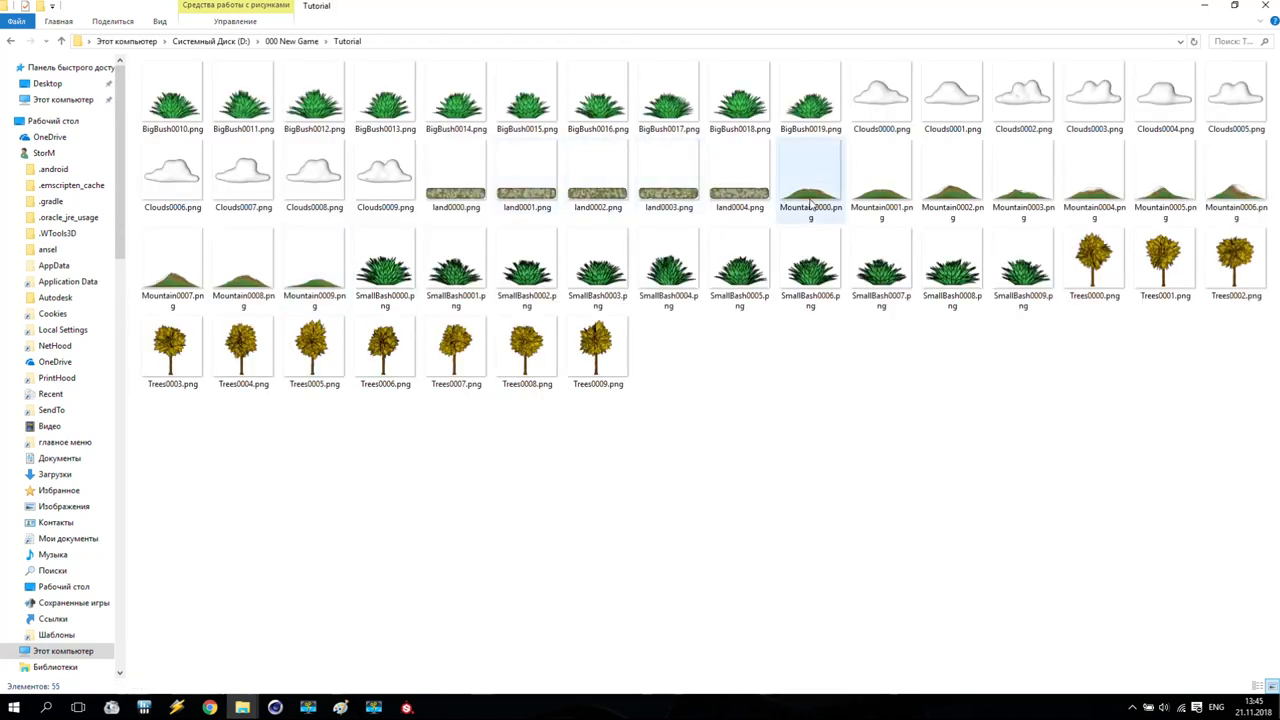
double_click(810, 180)
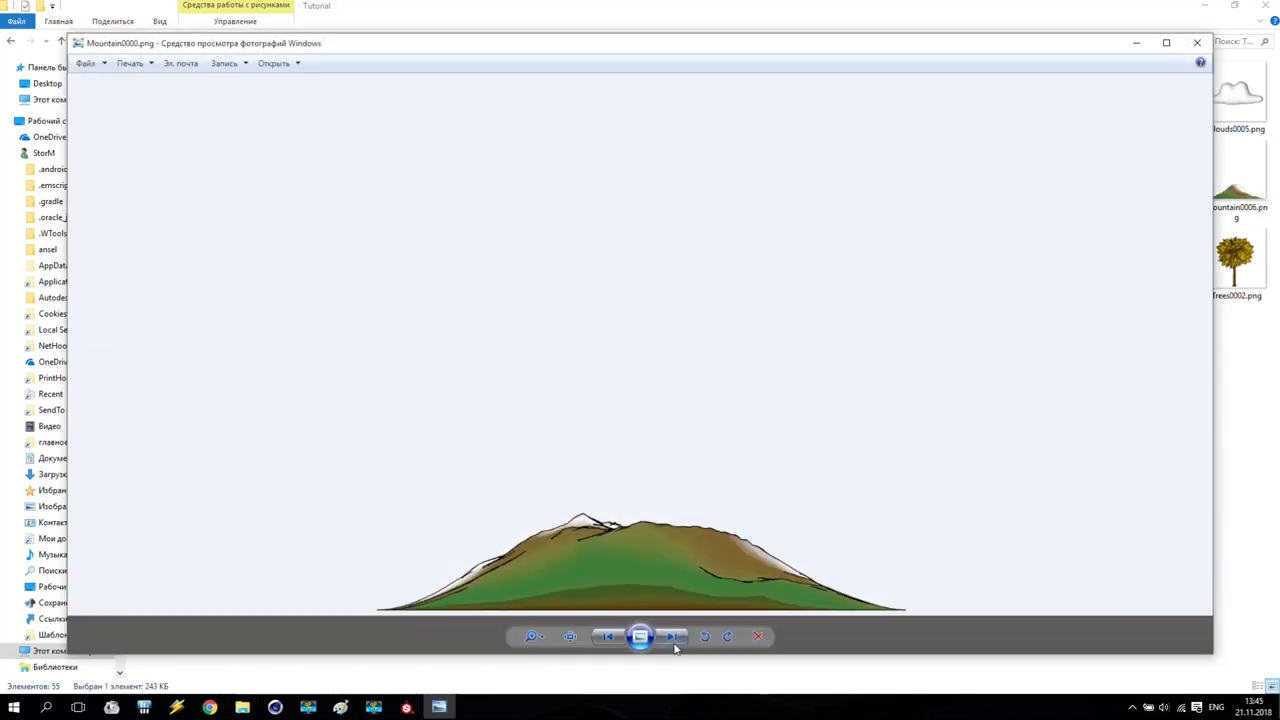
left_click(672, 636)
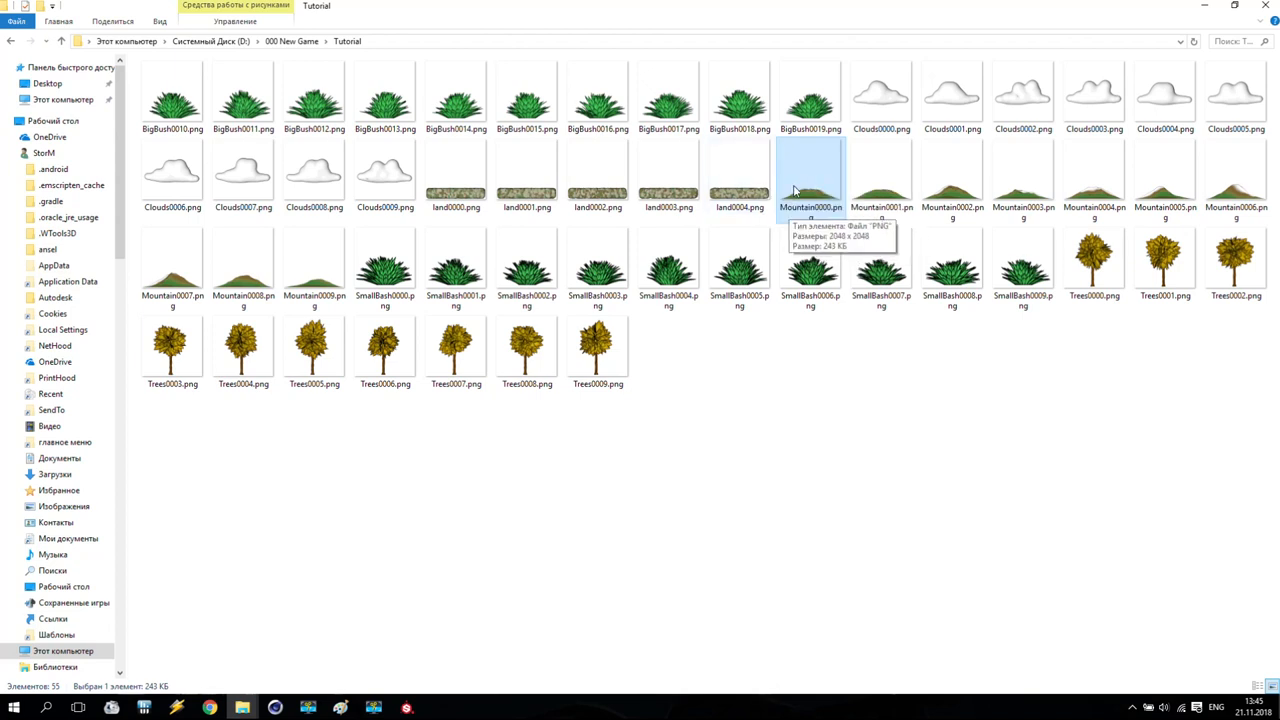
mouse_move(605, 436)
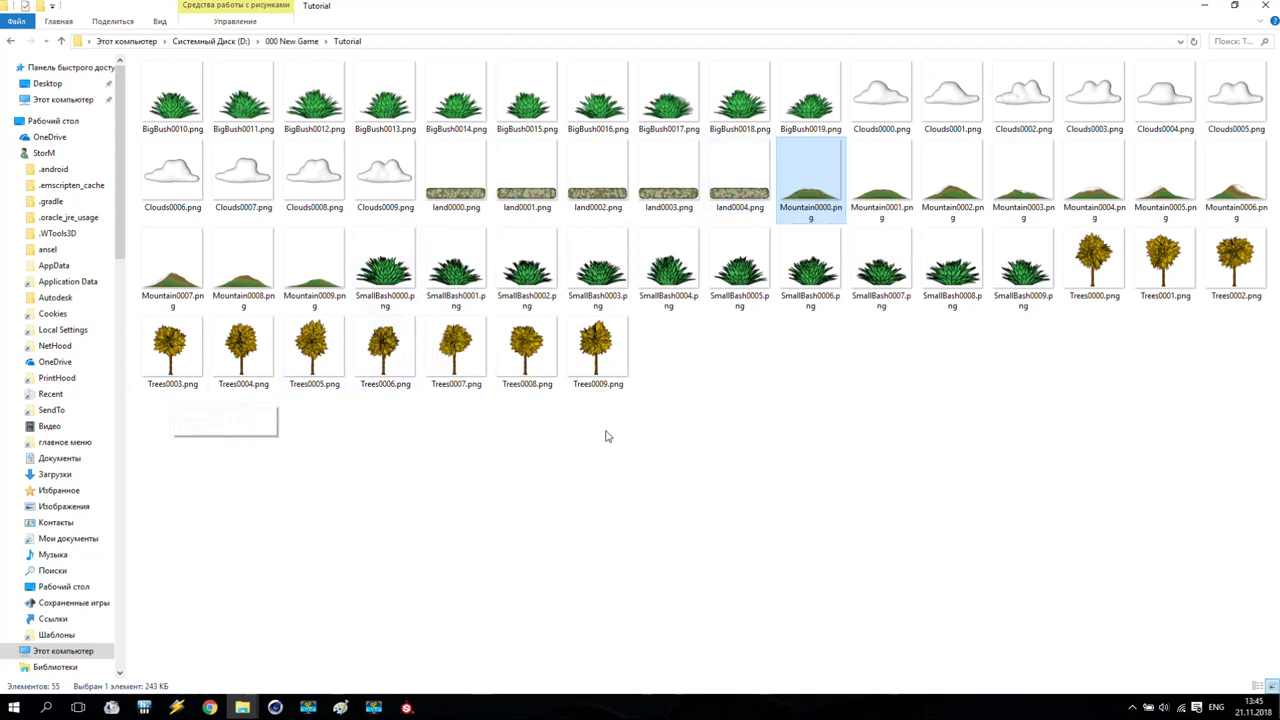
Select all Tutorial files, then show the Bull game scene render in Picture Viewer
left_click(597, 345)
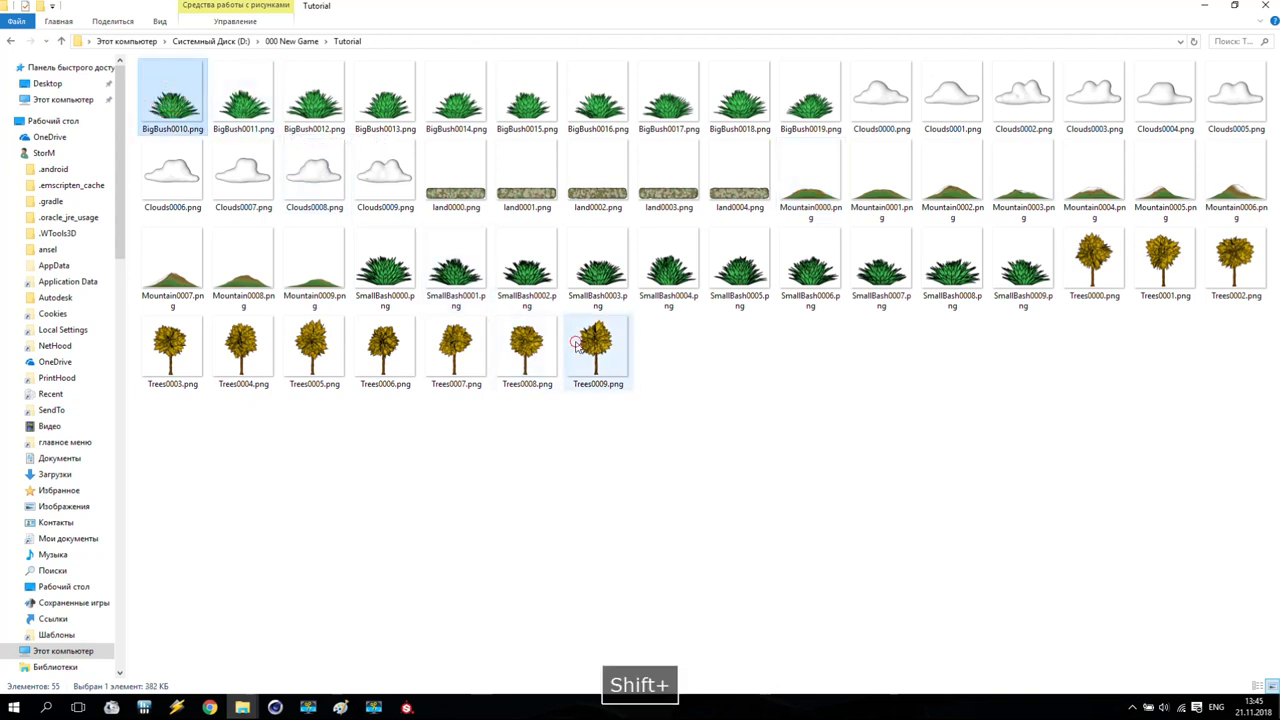
key("ctrl+a")
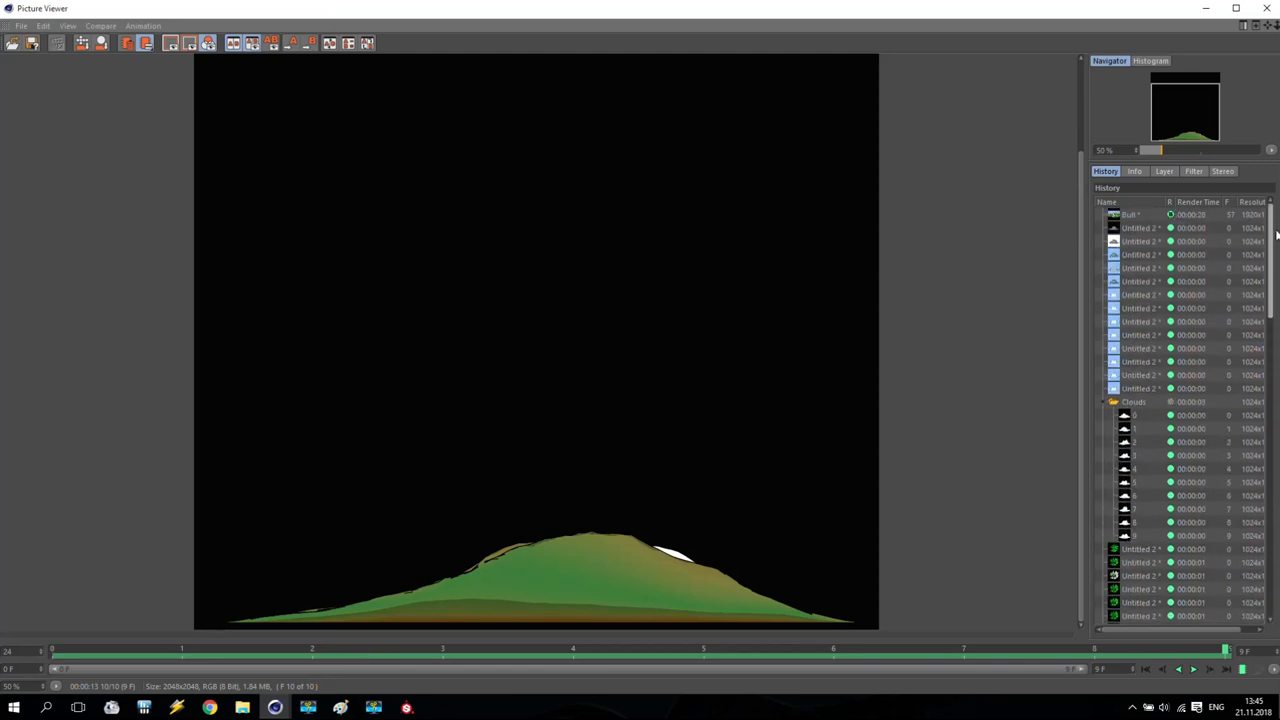
left_click(1135, 214)
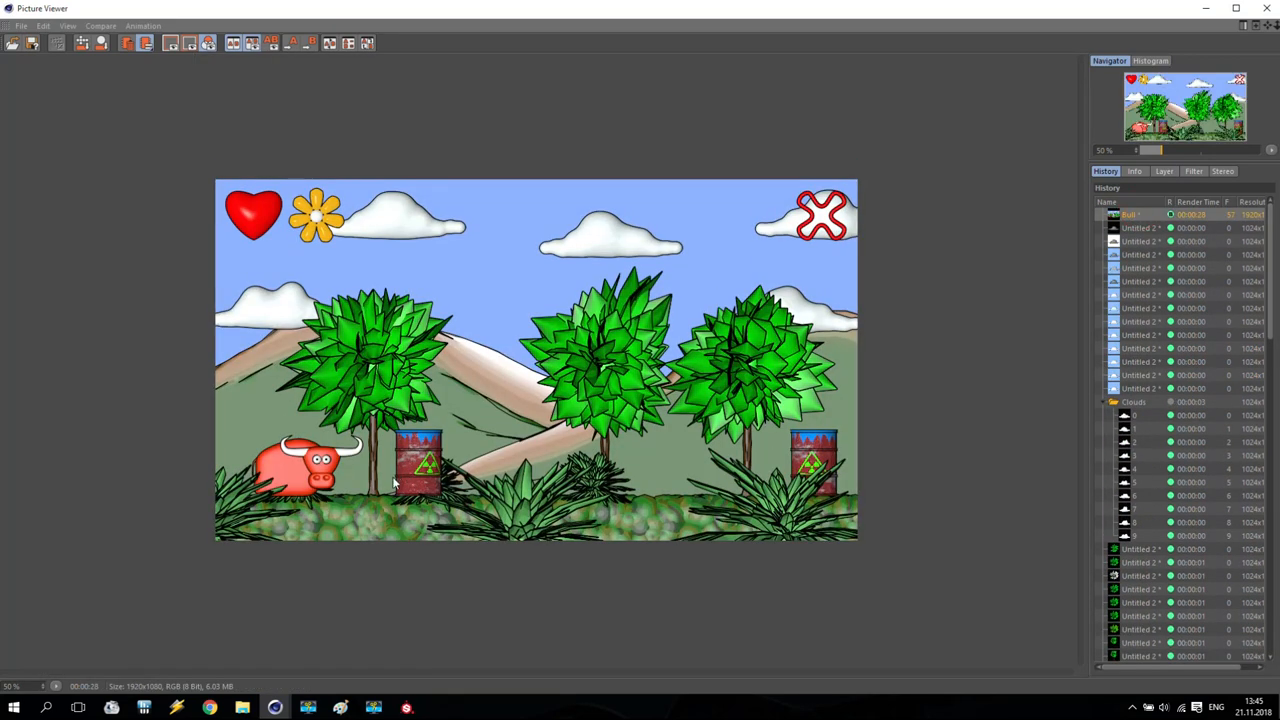
mouse_move(435, 503)
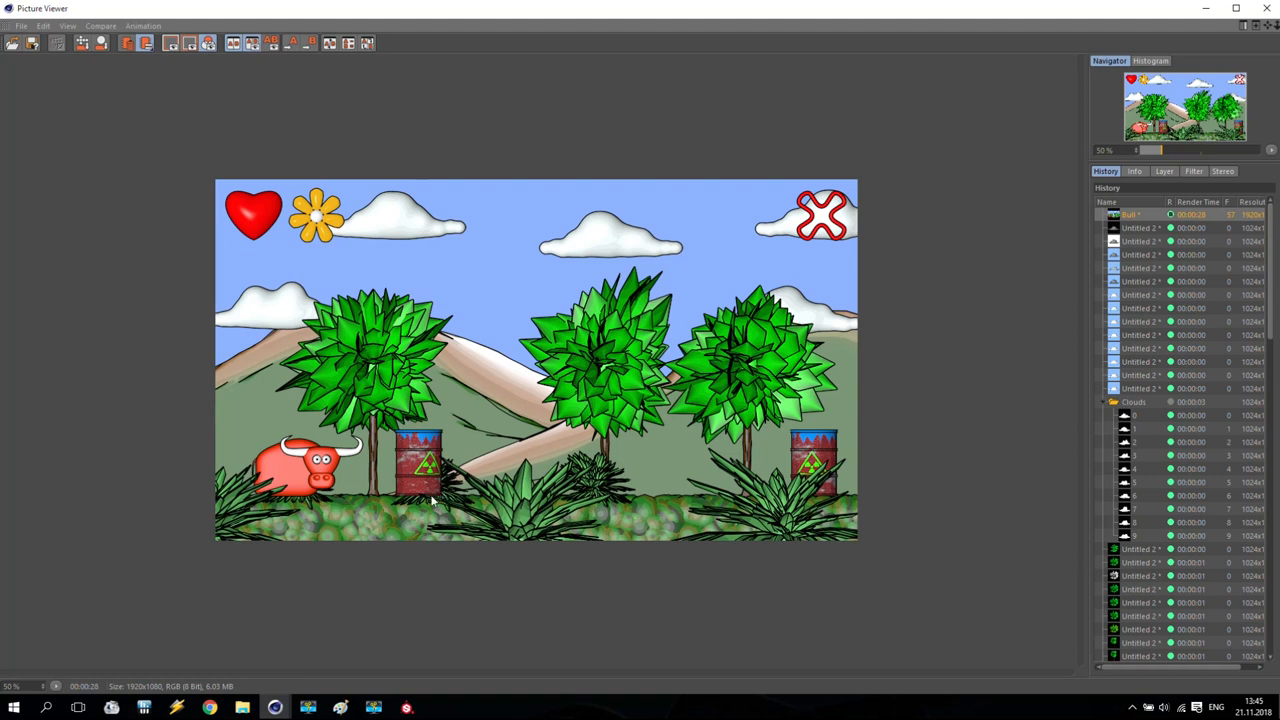
mouse_move(389, 490)
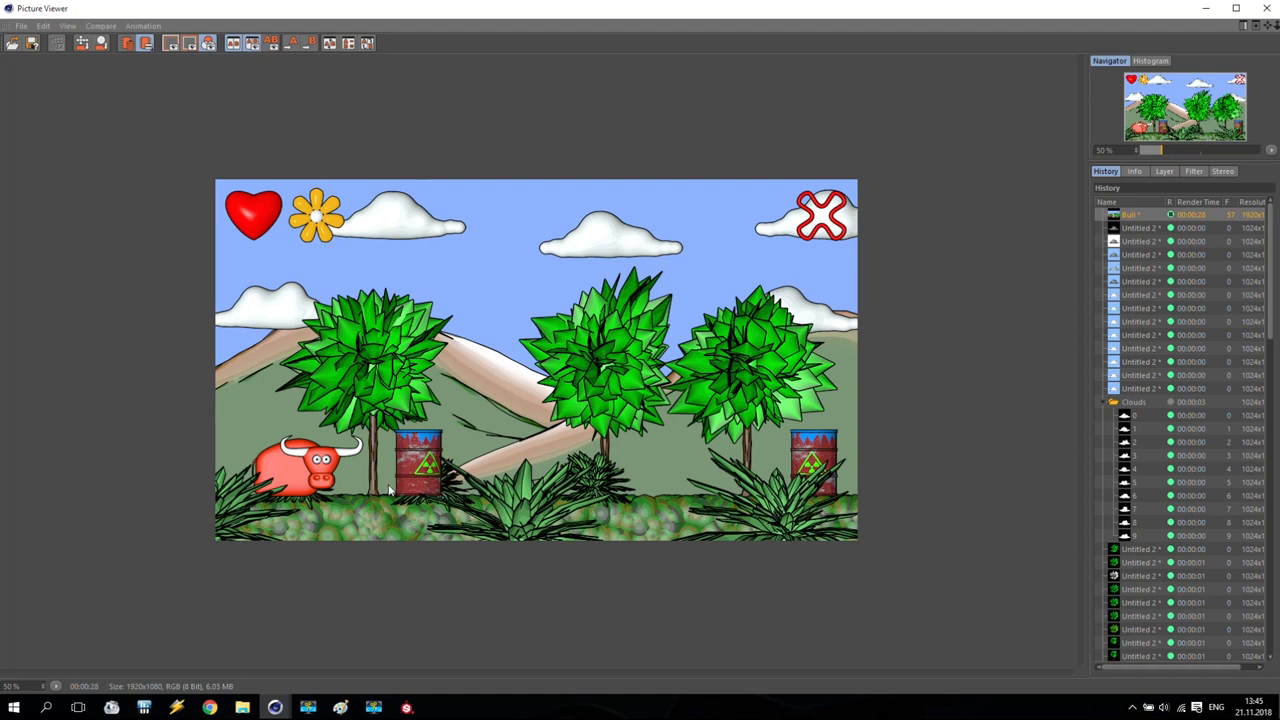